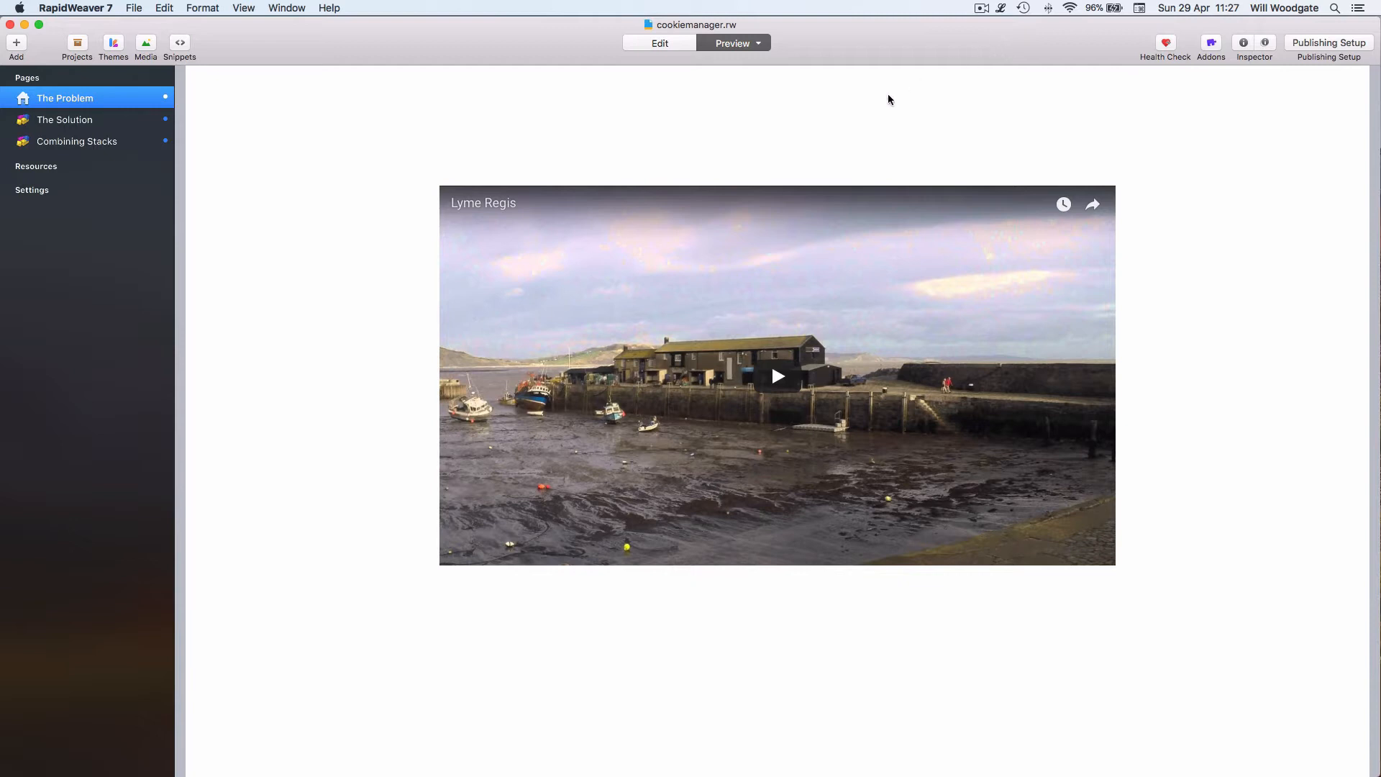
{"action": "mouse_move", "coordinate": [646, 121]}
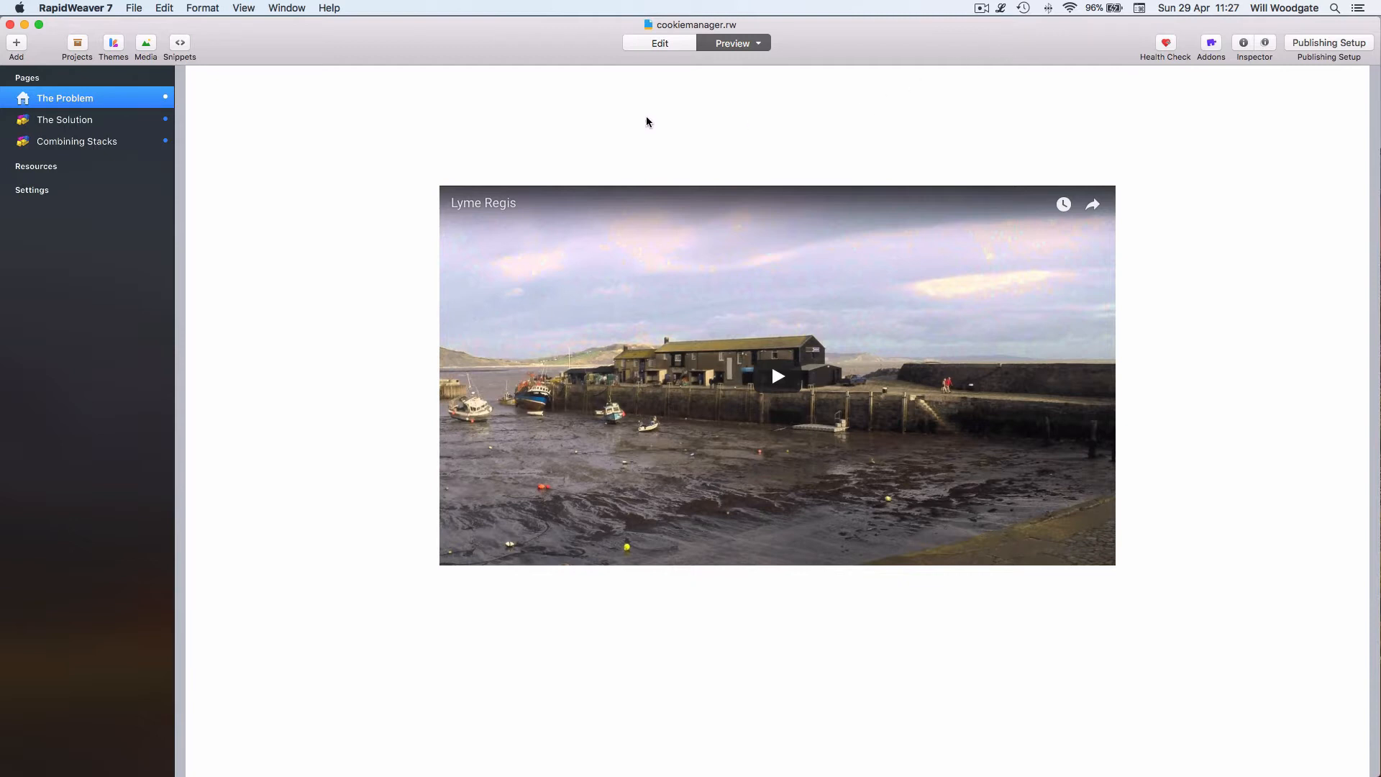
{"action": "right_click", "coordinate": [649, 121]}
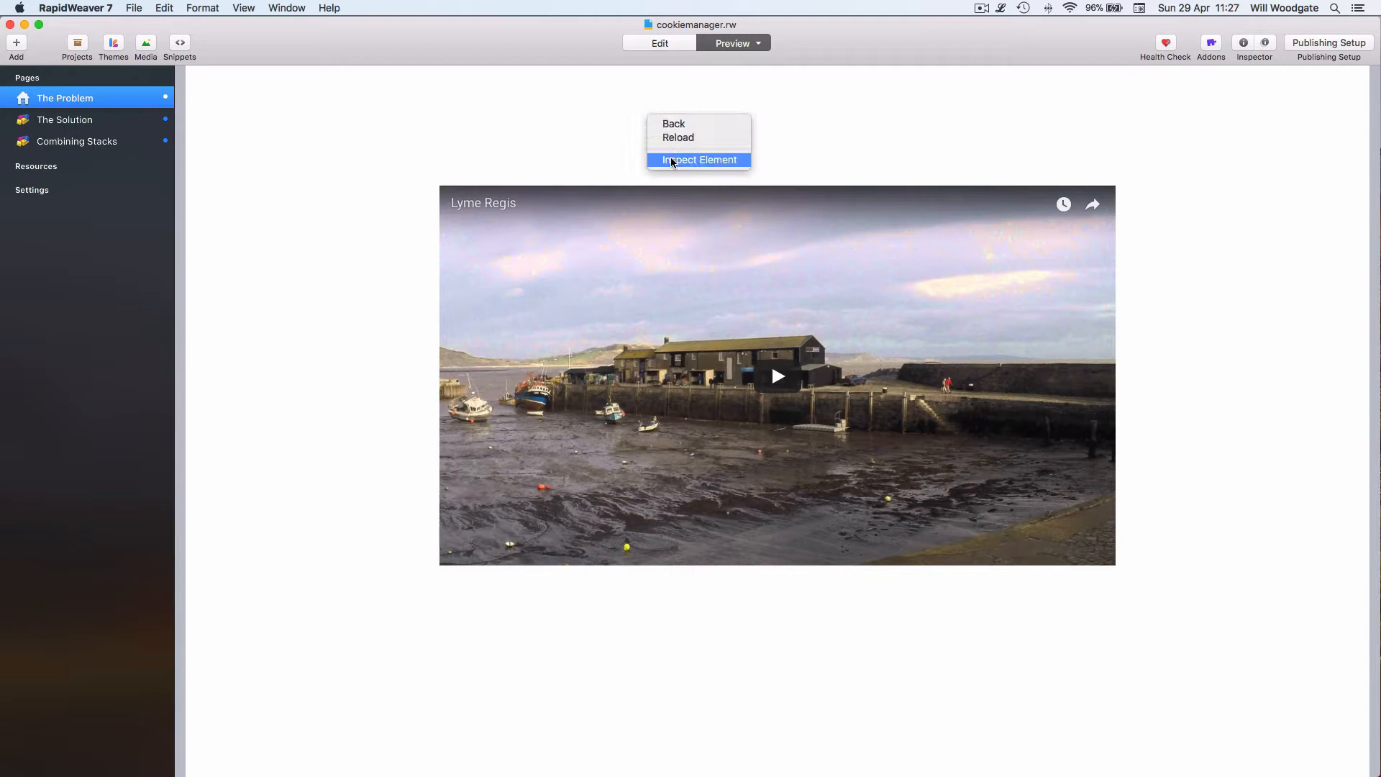
{"action": "left_click", "coordinate": [699, 160]}
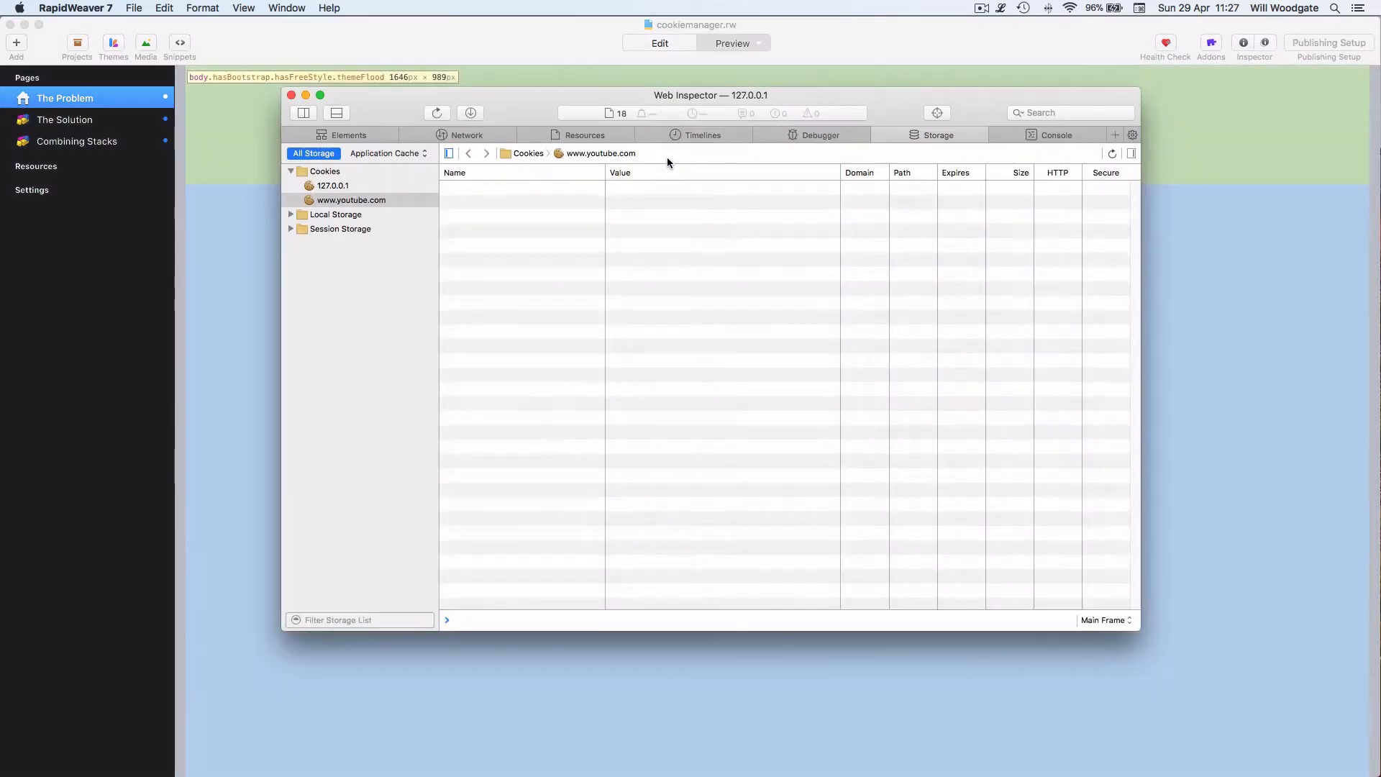
{"action": "left_click", "coordinate": [351, 200]}
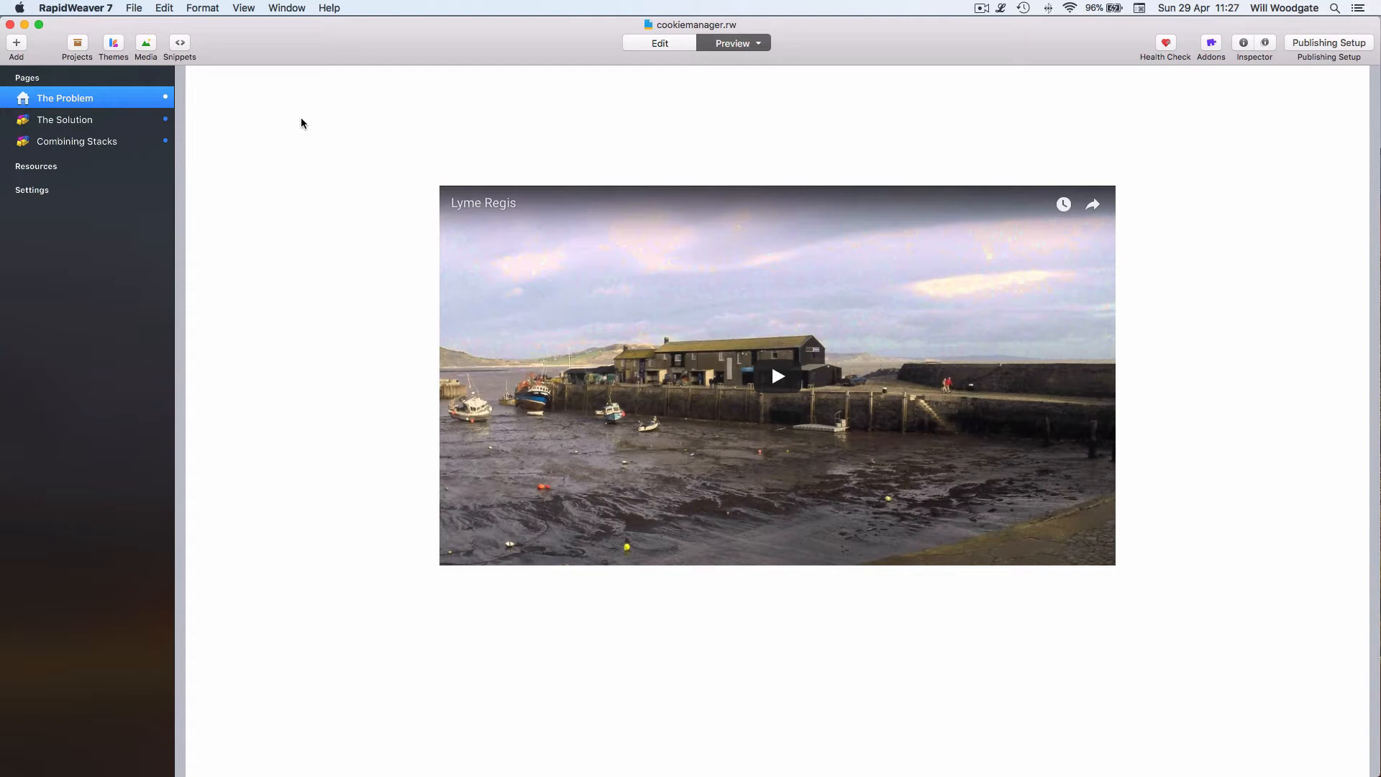
Add a CookieManager stack to The Solution page with its setup instructions hidden
{"action": "left_click", "coordinate": [659, 43]}
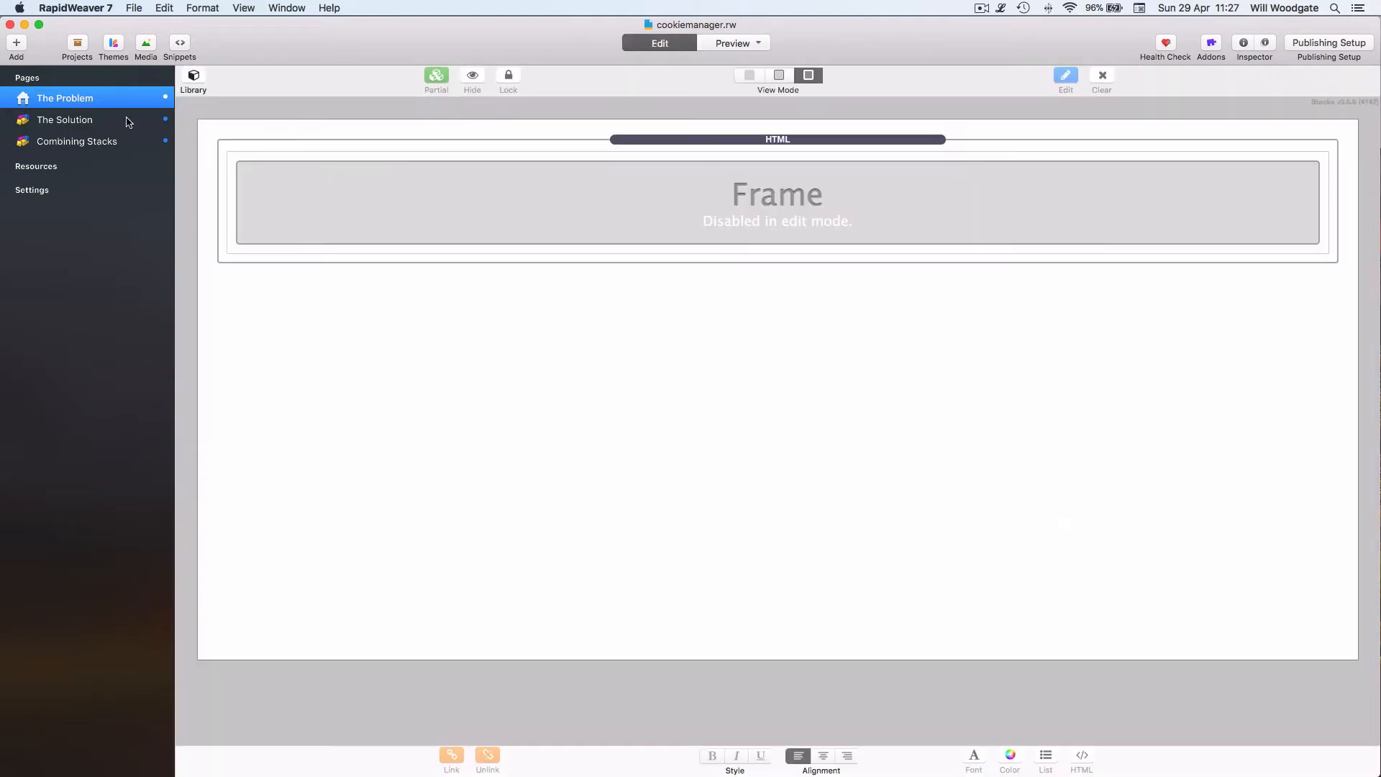
{"action": "left_click", "coordinate": [65, 120]}
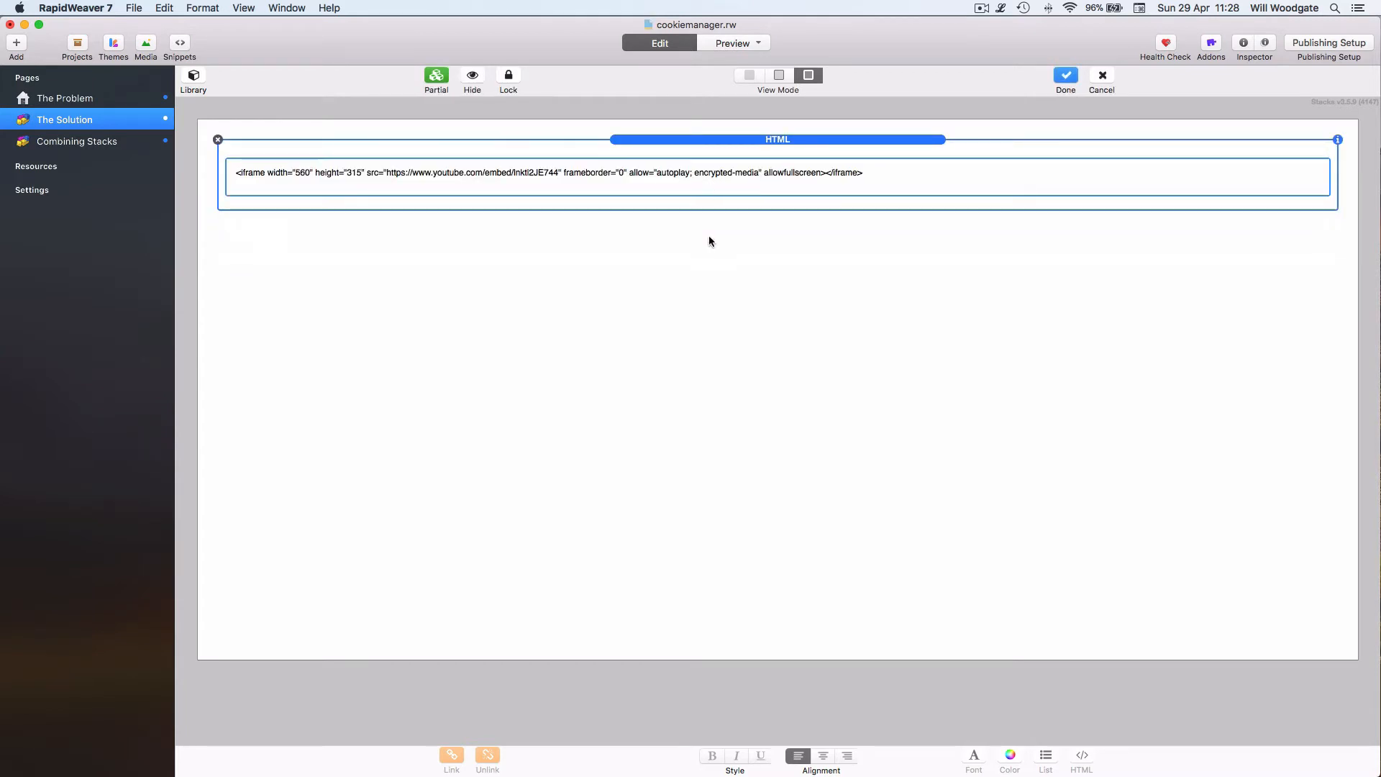
{"action": "left_click", "coordinate": [1065, 75]}
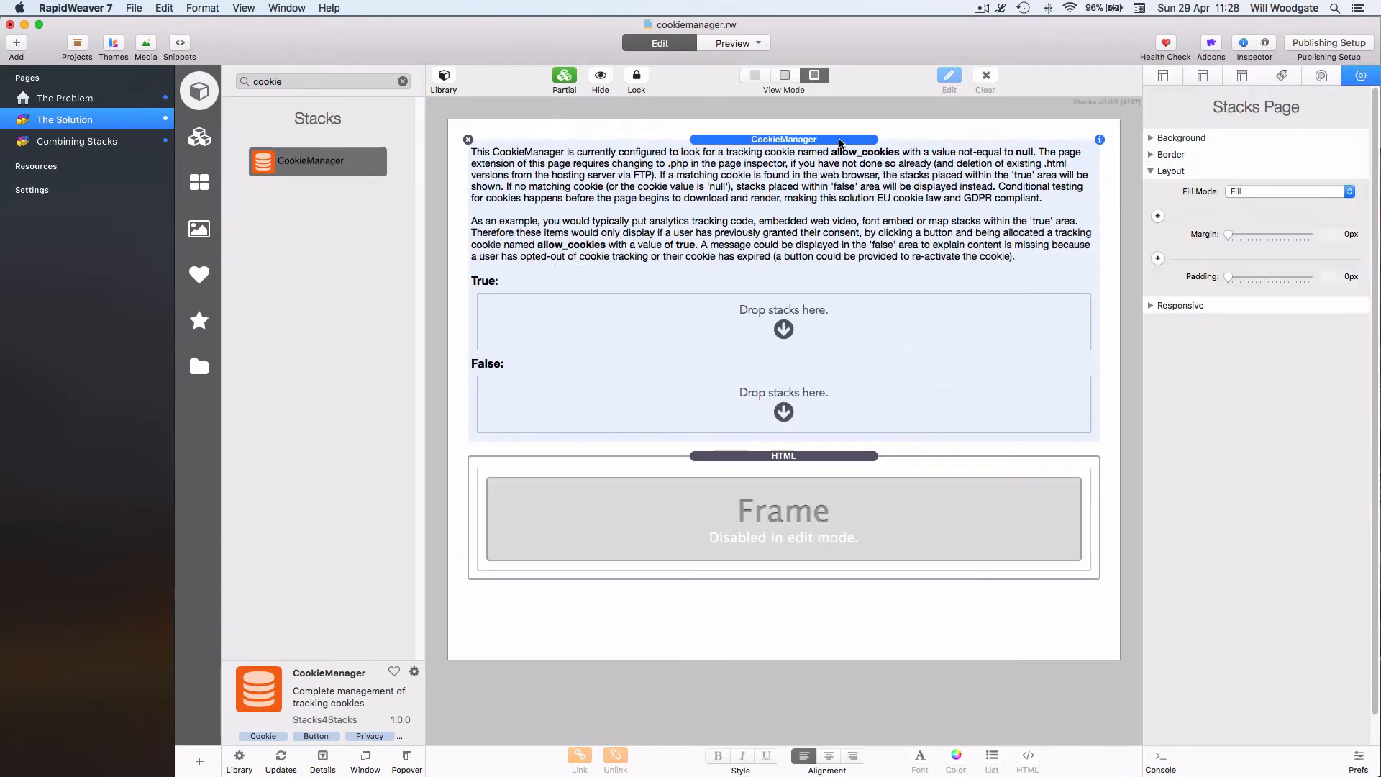
{"action": "left_click", "coordinate": [783, 140]}
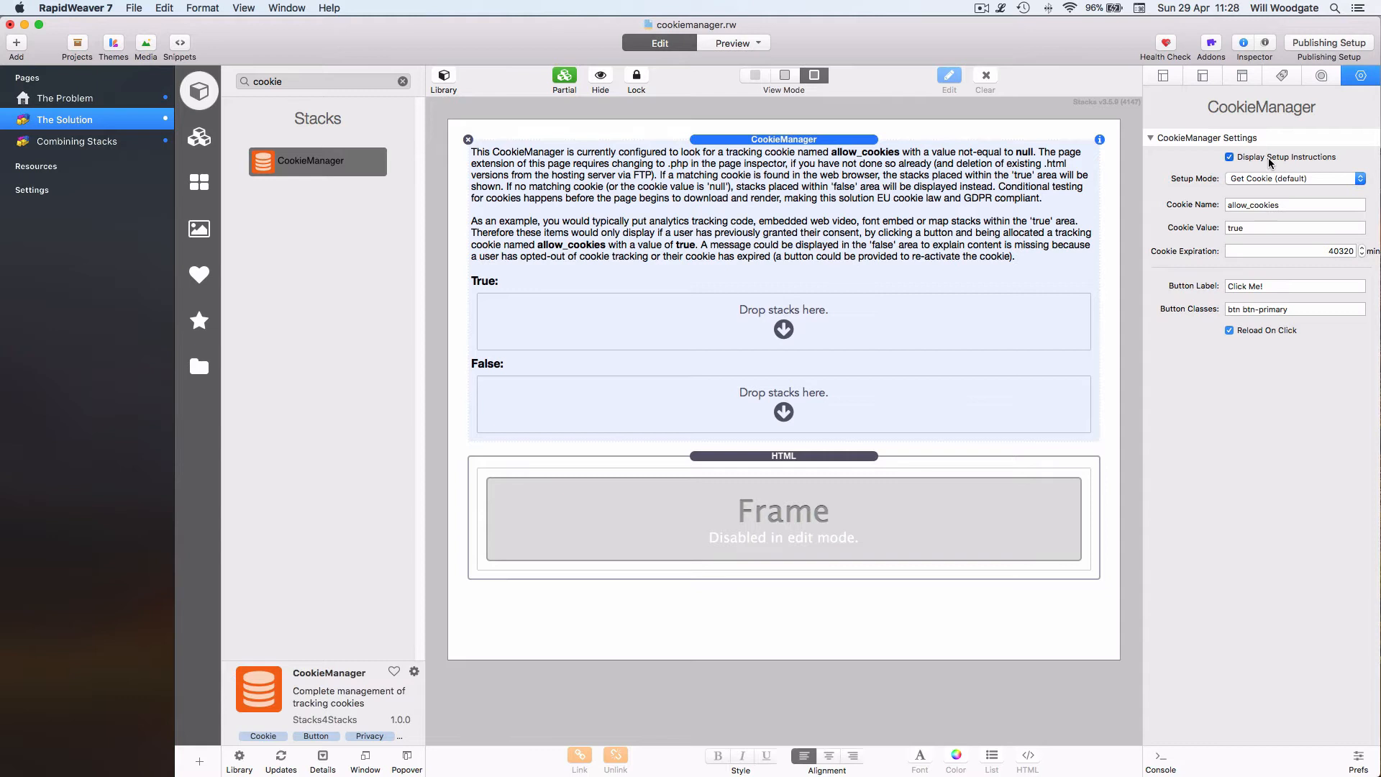
{"action": "left_click", "coordinate": [1230, 157]}
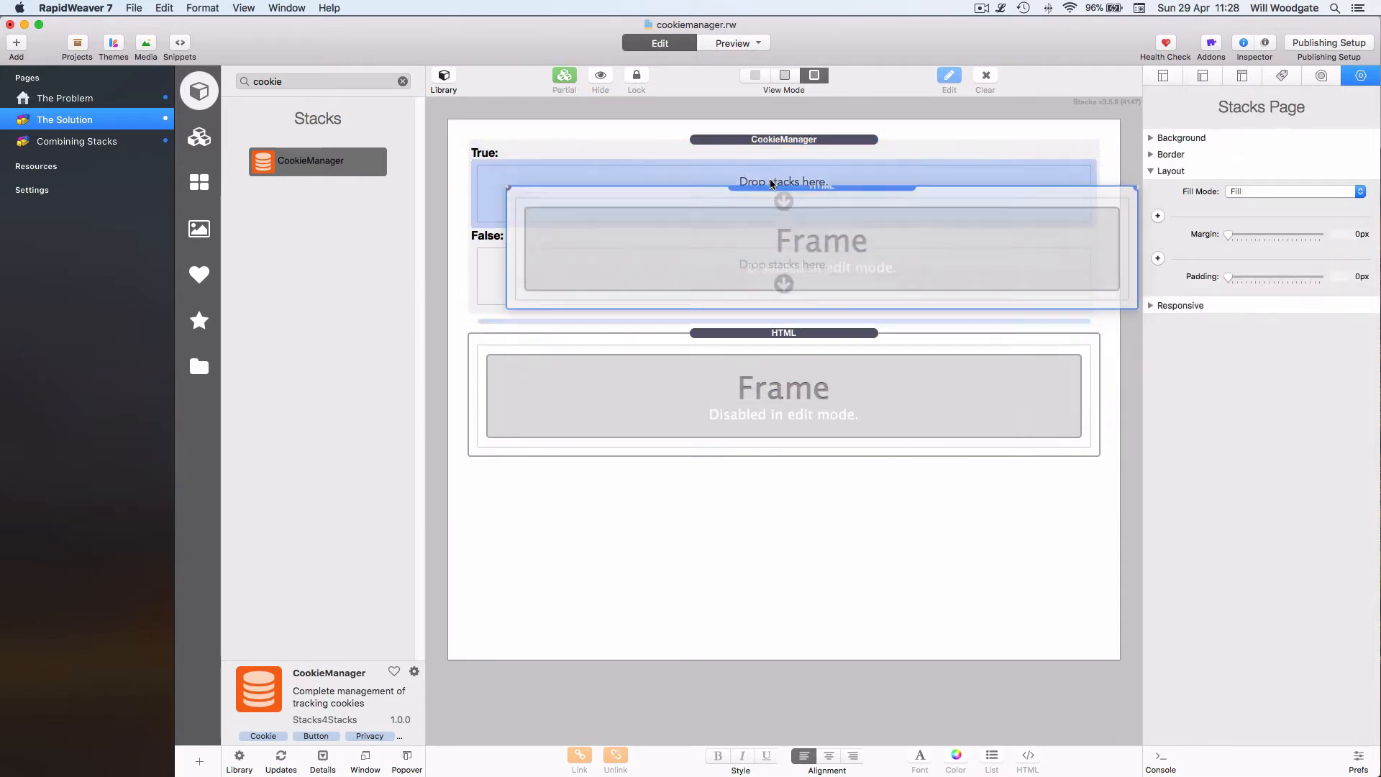
Place the YouTube embed in the True area, tracking the allow_cookies cookie
{"action": "left_click", "coordinate": [782, 139]}
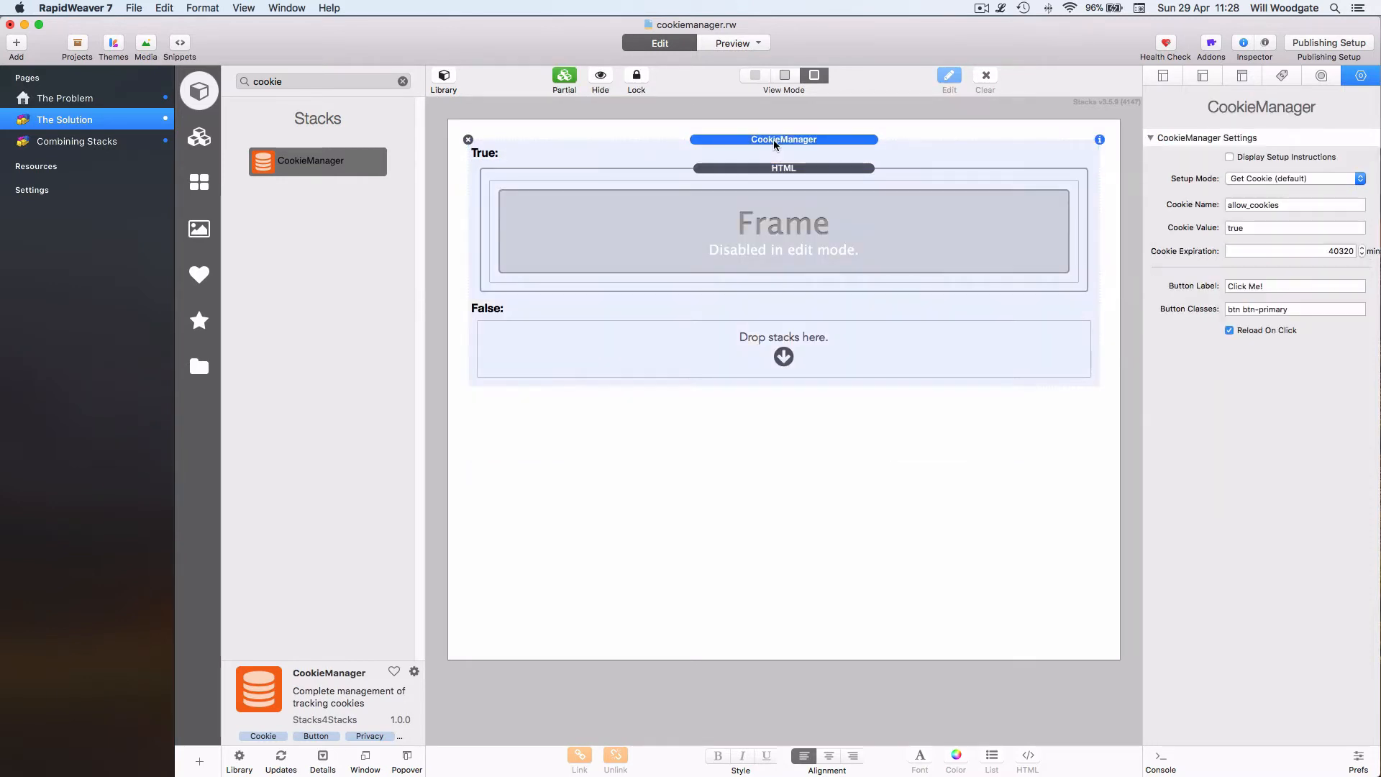
{"action": "mouse_move", "coordinate": [1233, 193]}
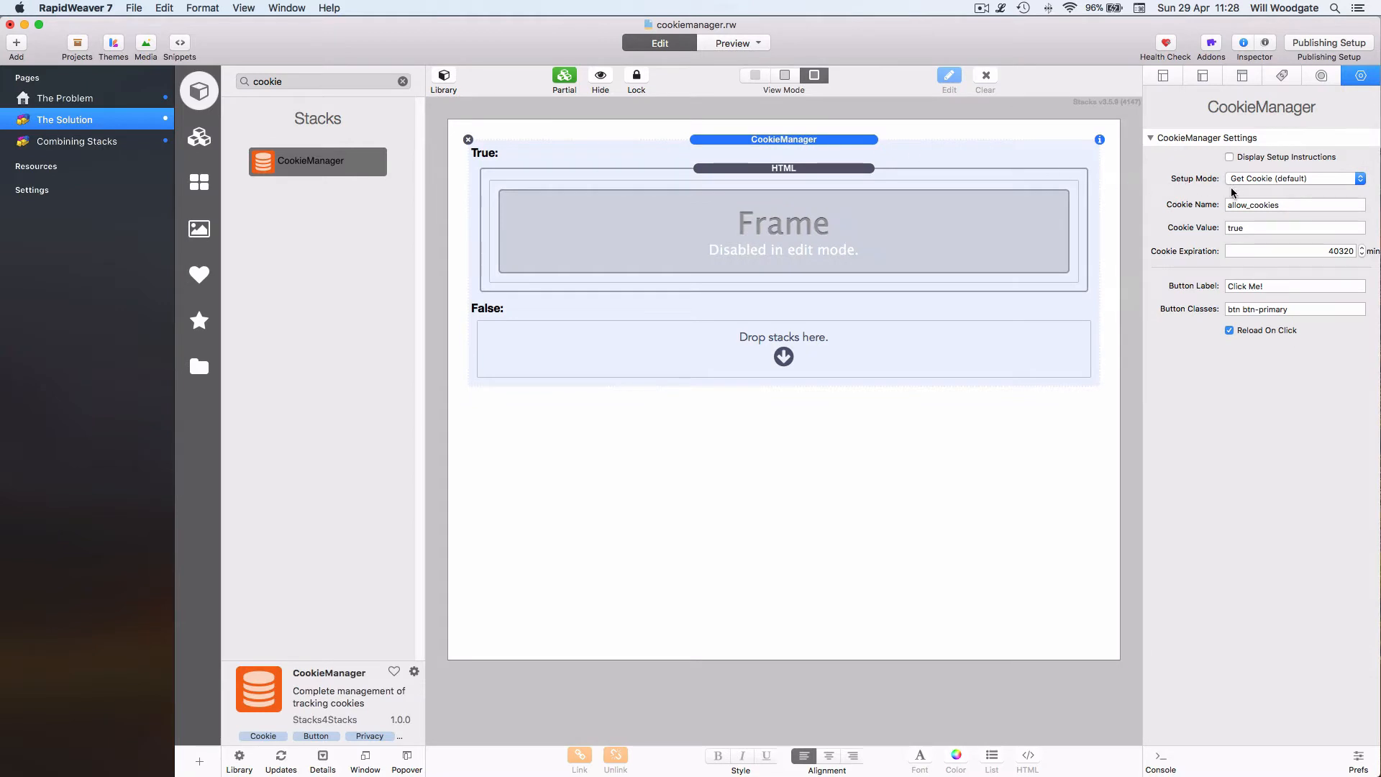
{"action": "mouse_move", "coordinate": [1277, 187]}
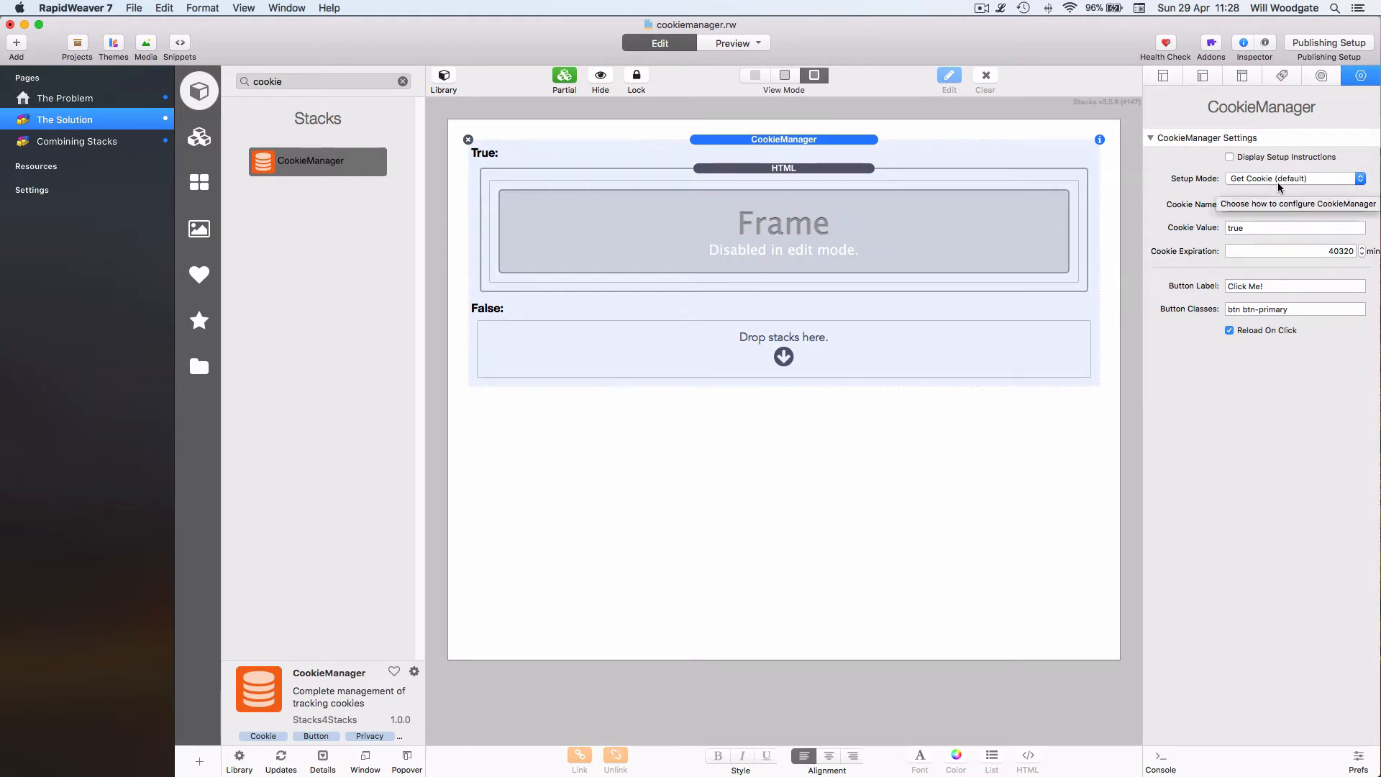
{"action": "type", "text": "allow_cookies"}
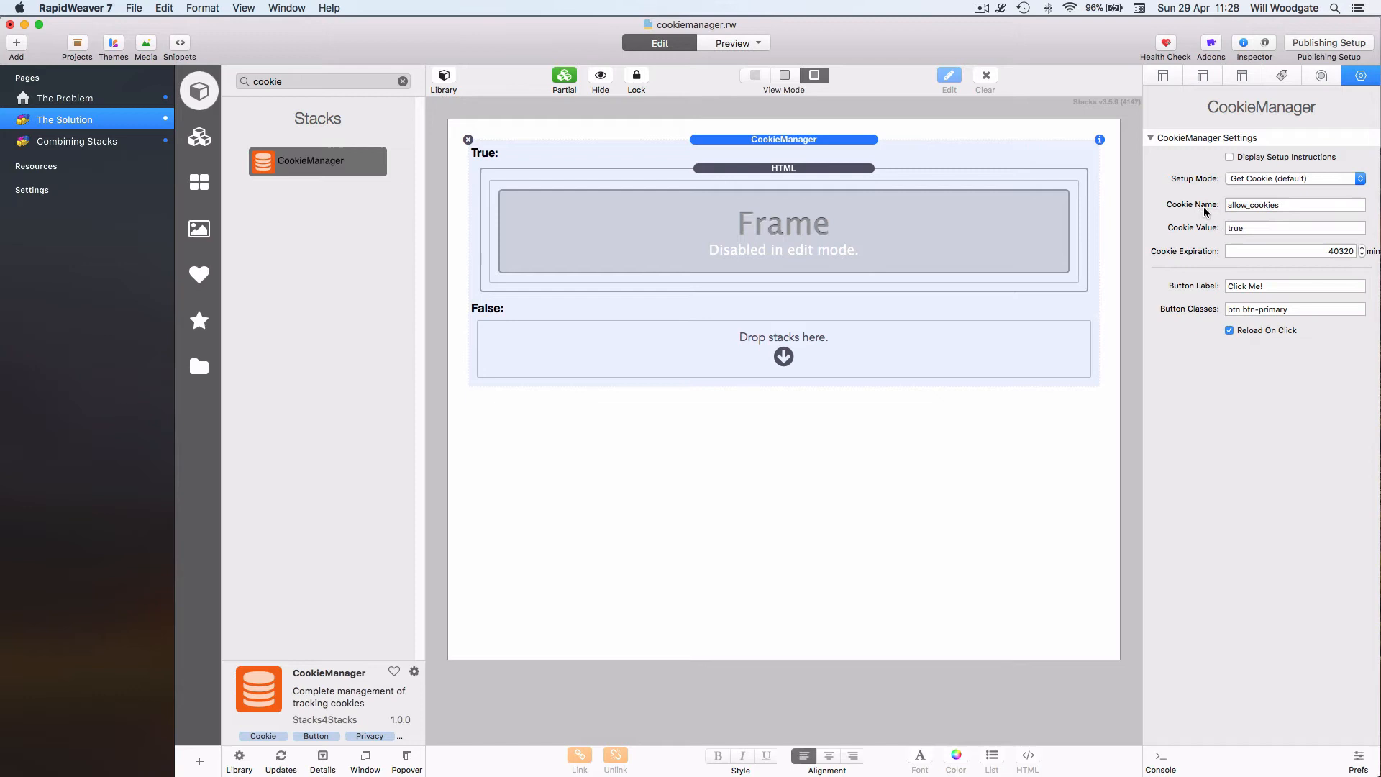
{"action": "mouse_move", "coordinate": [1230, 239]}
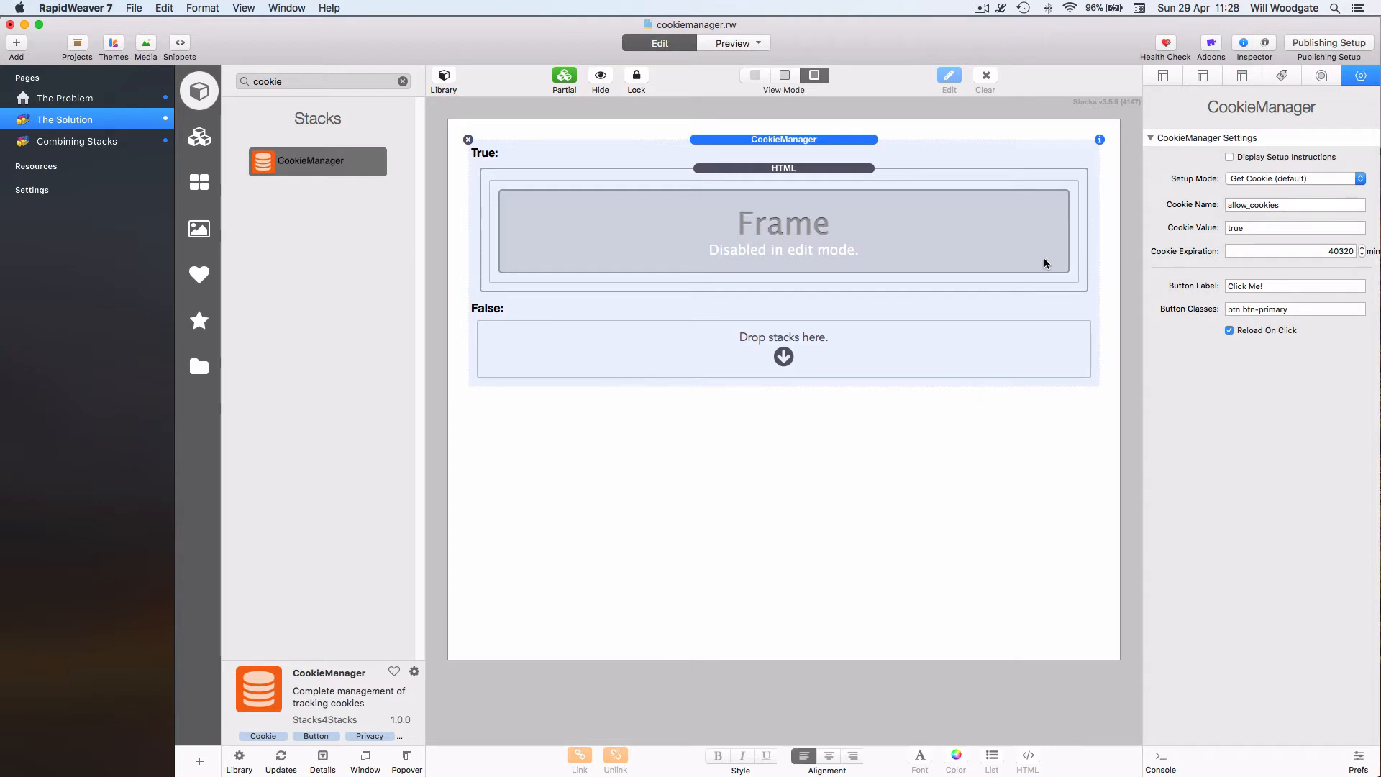
{"action": "mouse_move", "coordinate": [804, 211]}
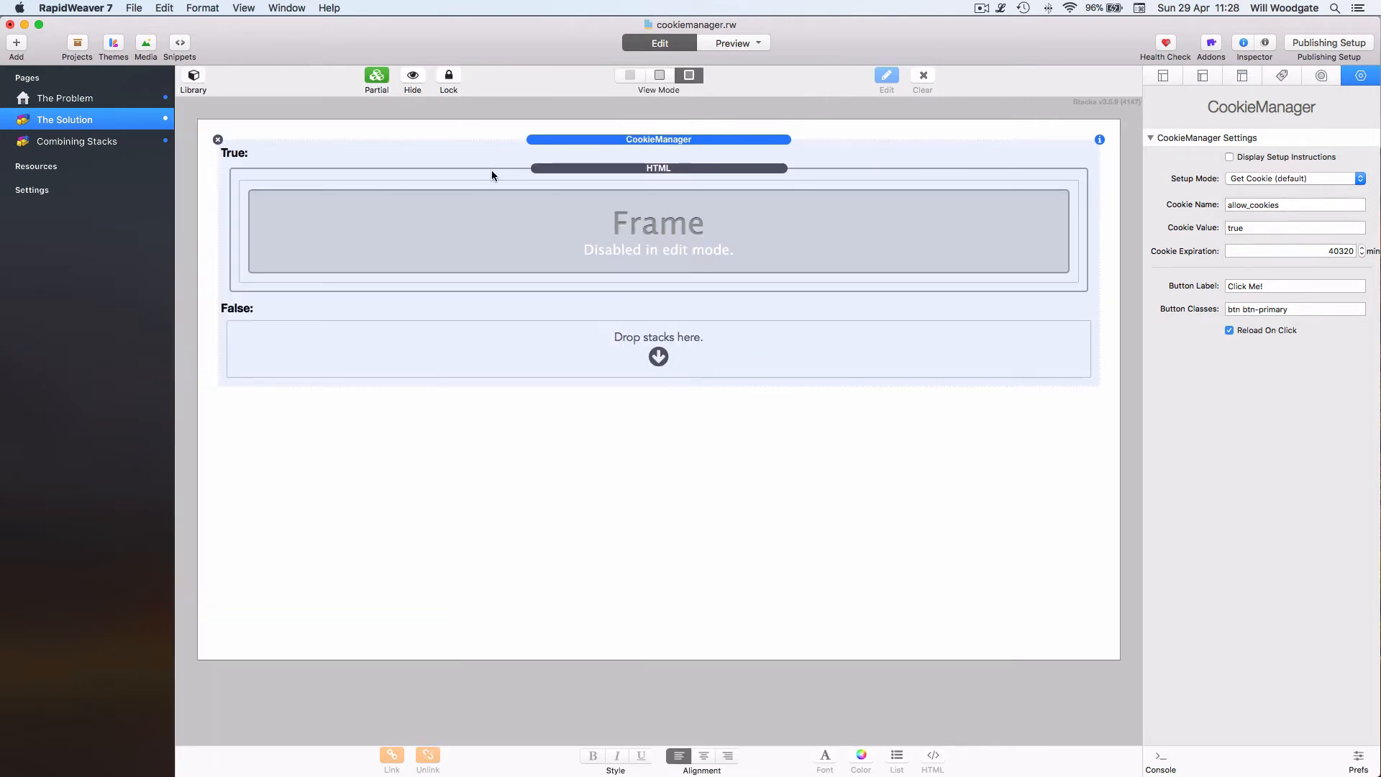
{"action": "left_click", "coordinate": [732, 41]}
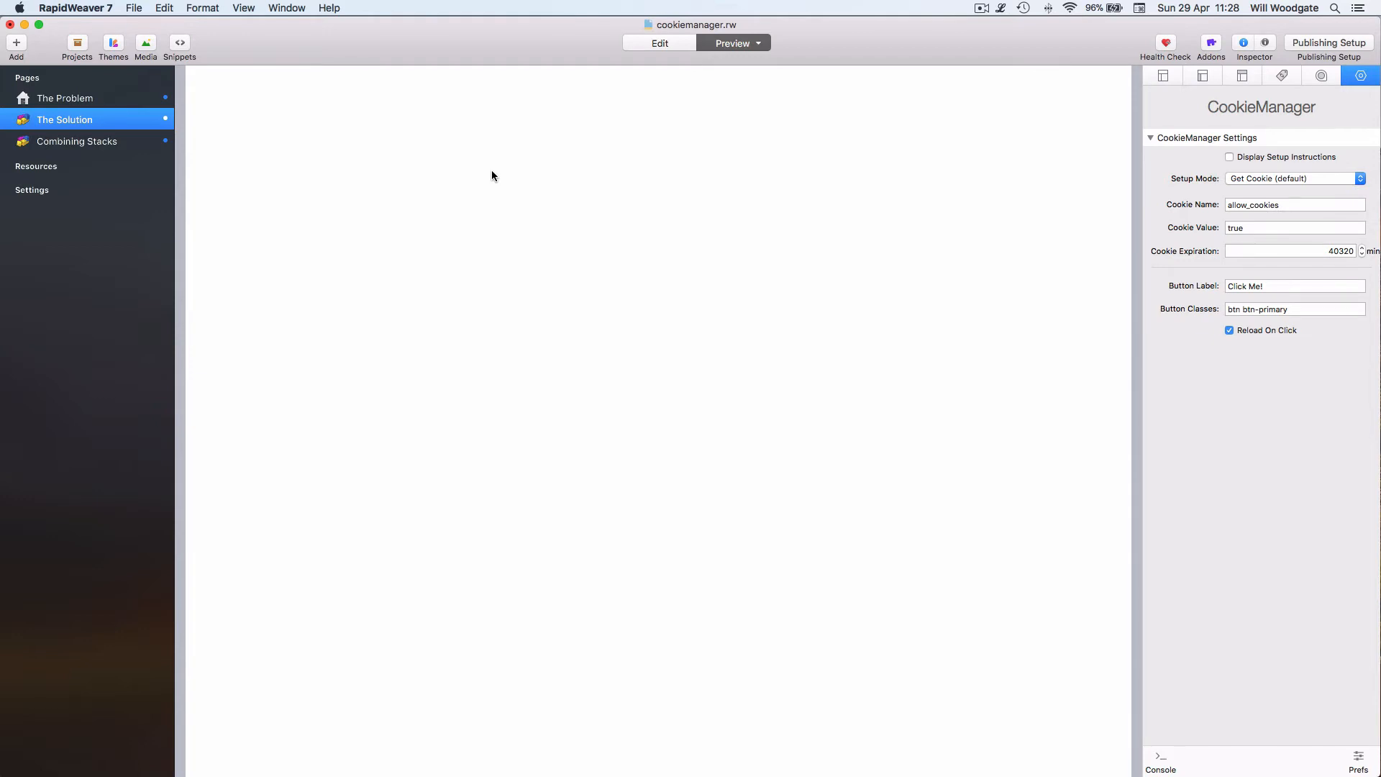
{"action": "left_click", "coordinate": [659, 42]}
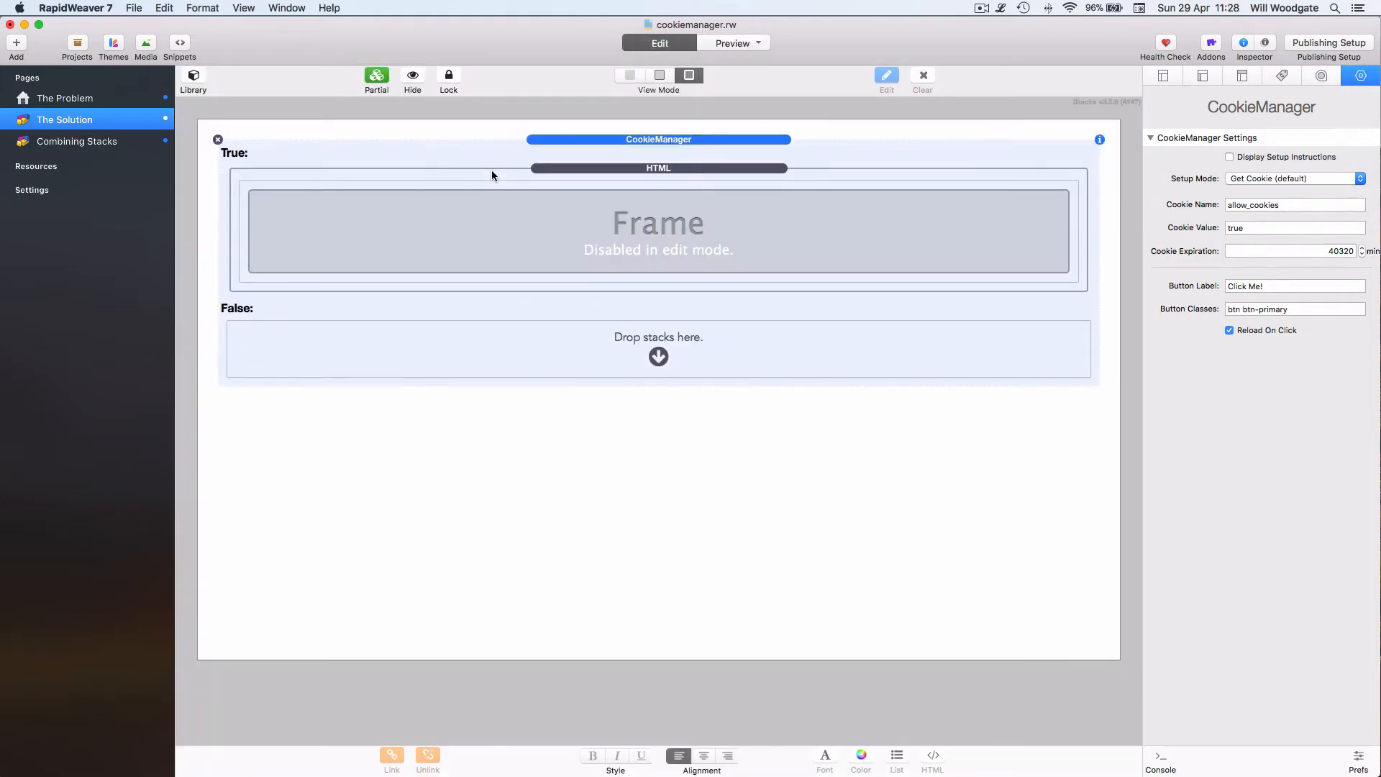
{"action": "mouse_move", "coordinate": [429, 154]}
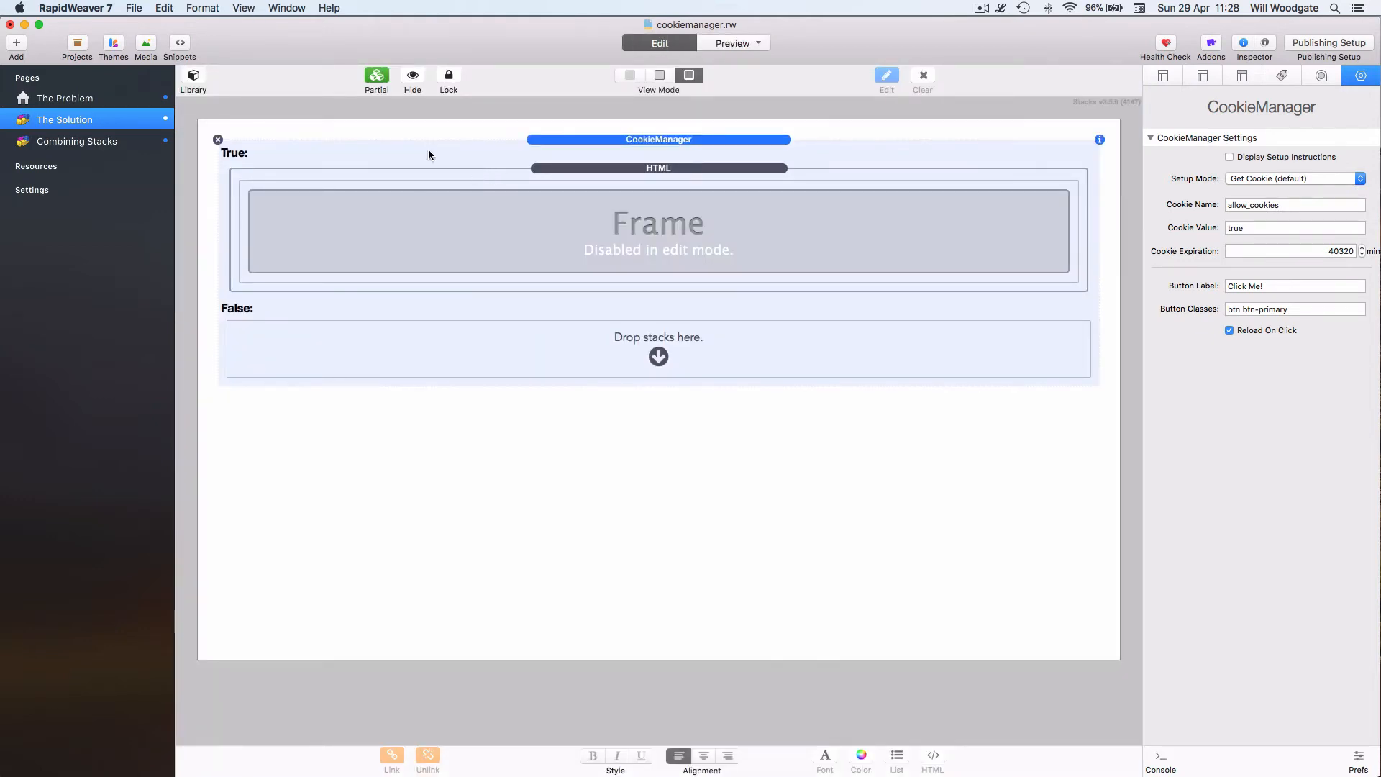
Add a second CookieManager in Set Cookie mode labelled 'Create cookie', instructions hidden
{"action": "left_click", "coordinate": [192, 80]}
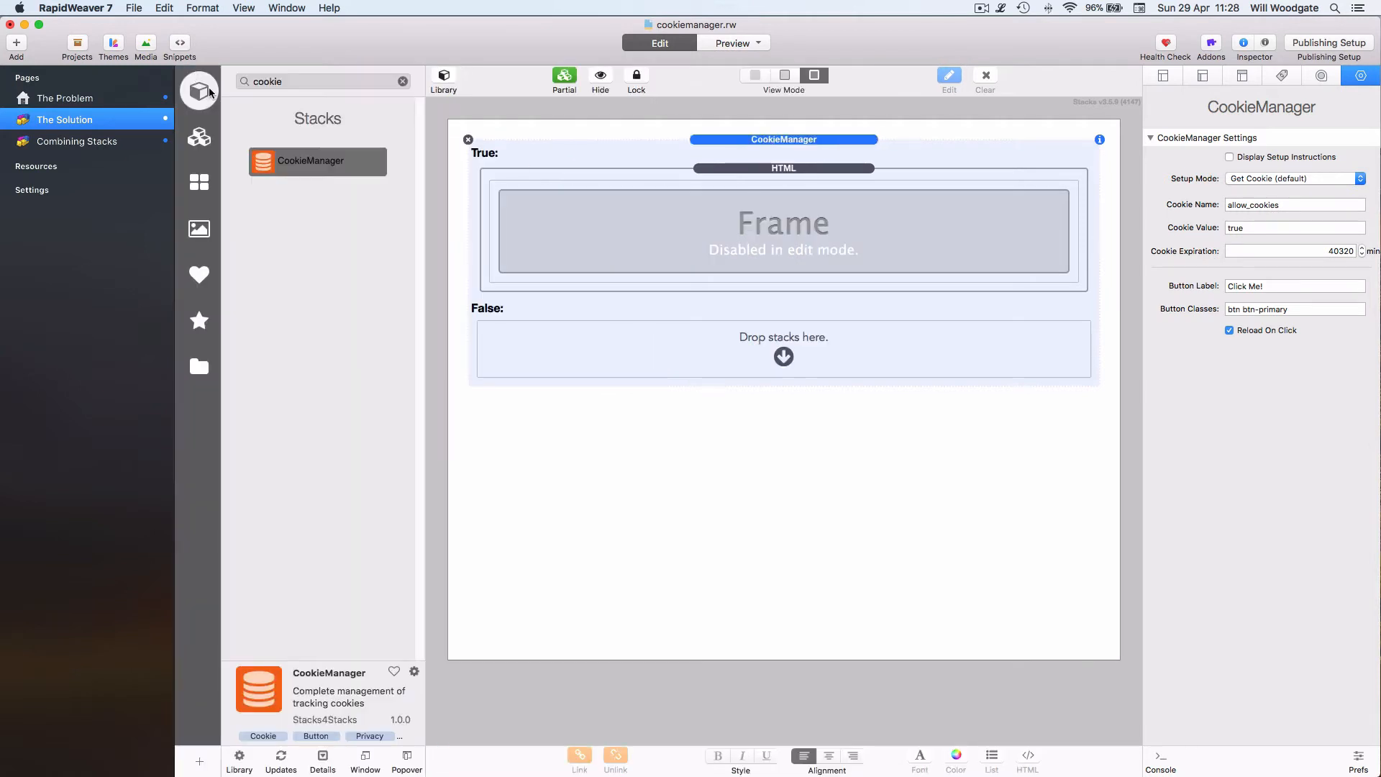
{"action": "left_click", "coordinate": [1230, 157]}
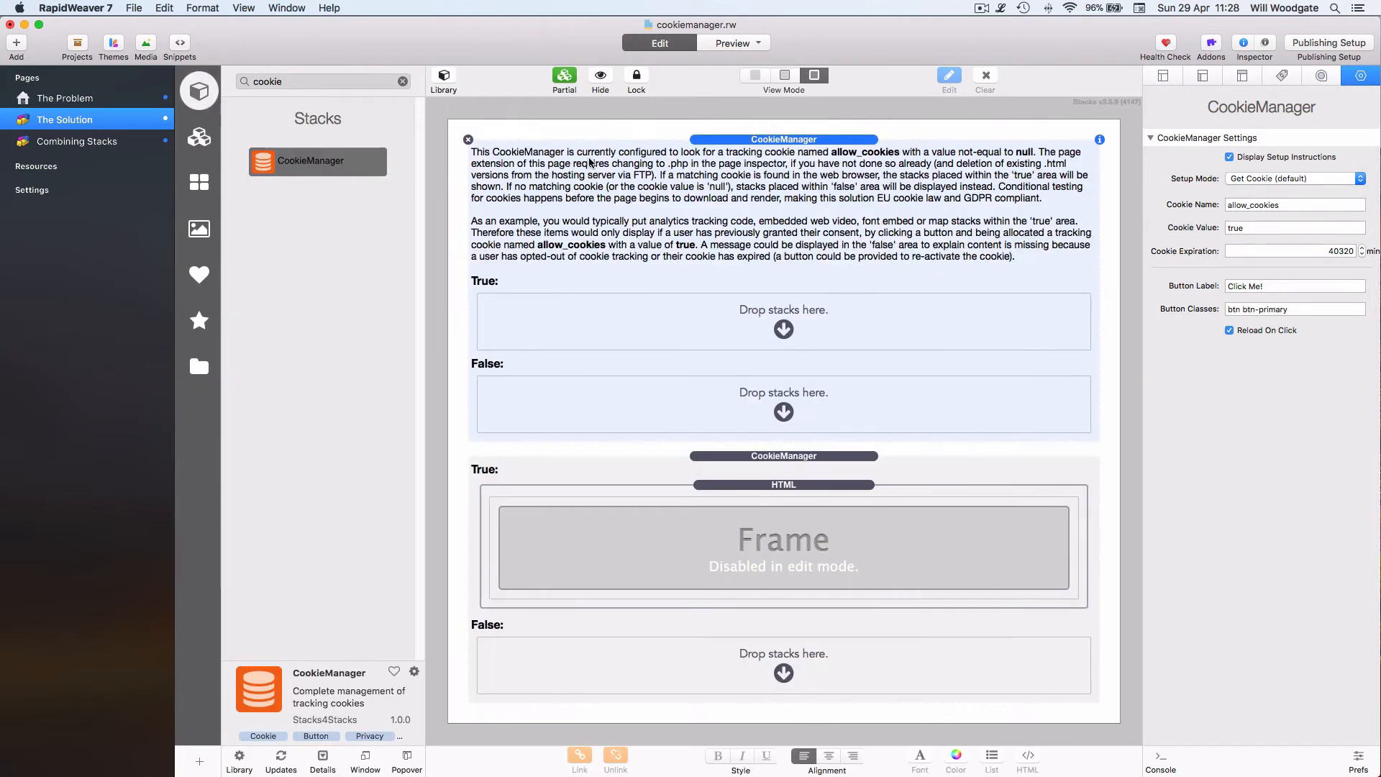
{"action": "left_click", "coordinate": [1230, 157]}
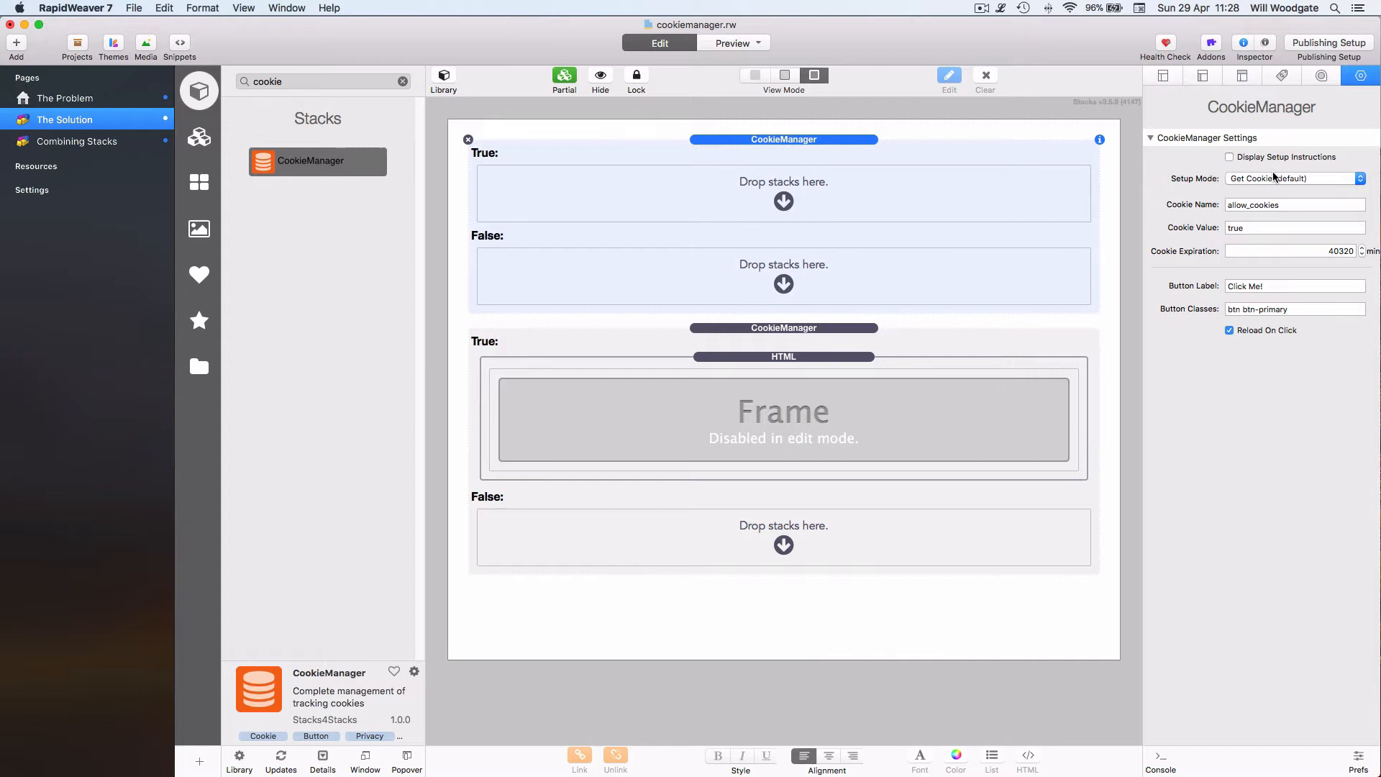
{"action": "left_click", "coordinate": [1294, 178]}
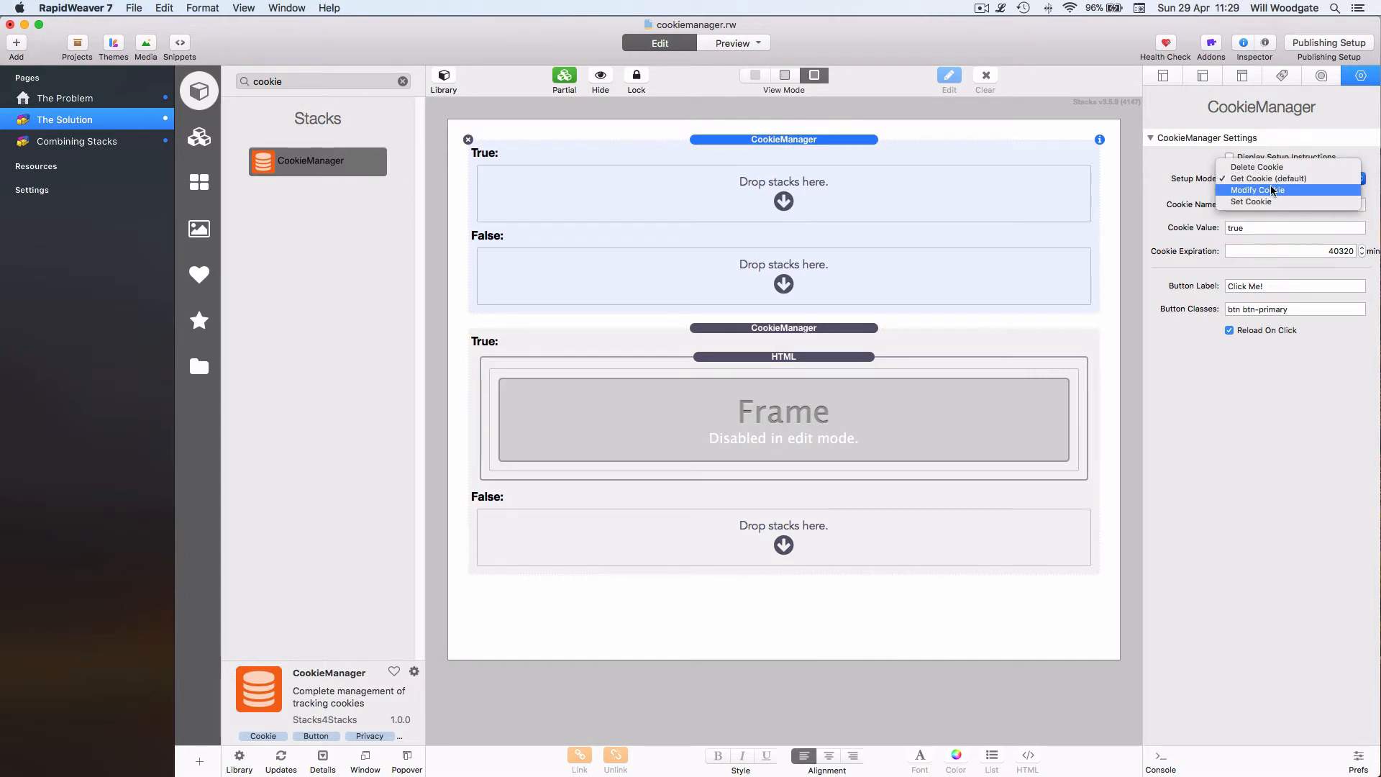
{"action": "left_click", "coordinate": [1250, 201]}
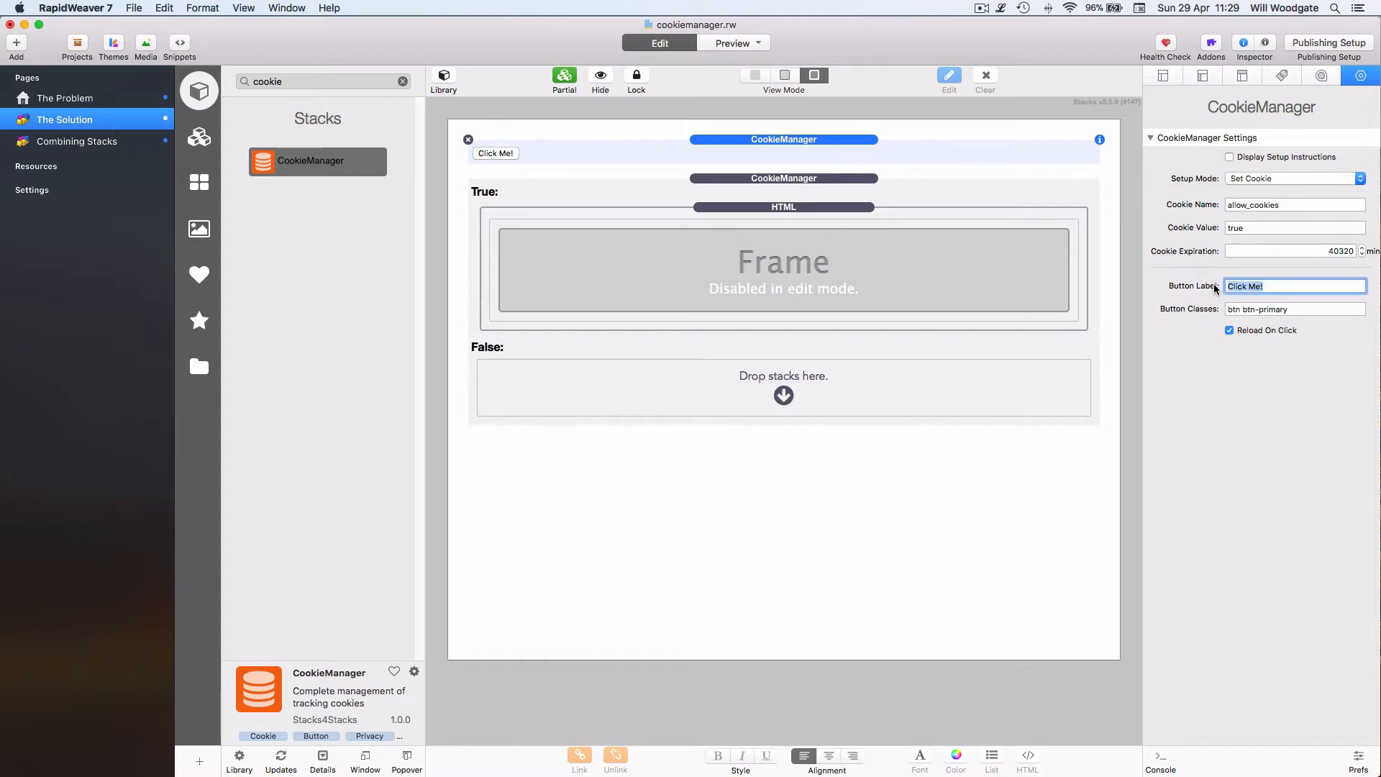
{"action": "type", "text": "Create cookie"}
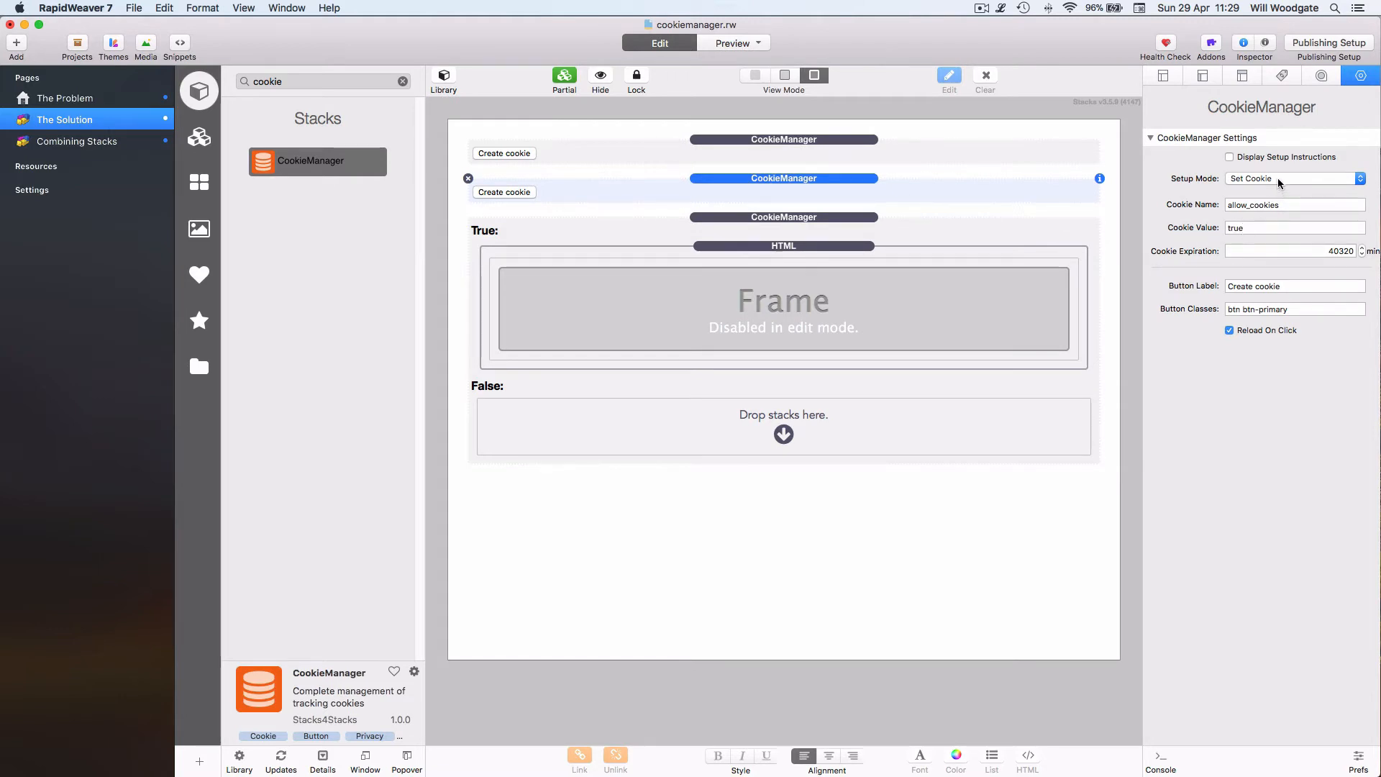
Make another button stack Delete Cookie and start previewing the page
{"action": "left_click", "coordinate": [1292, 179]}
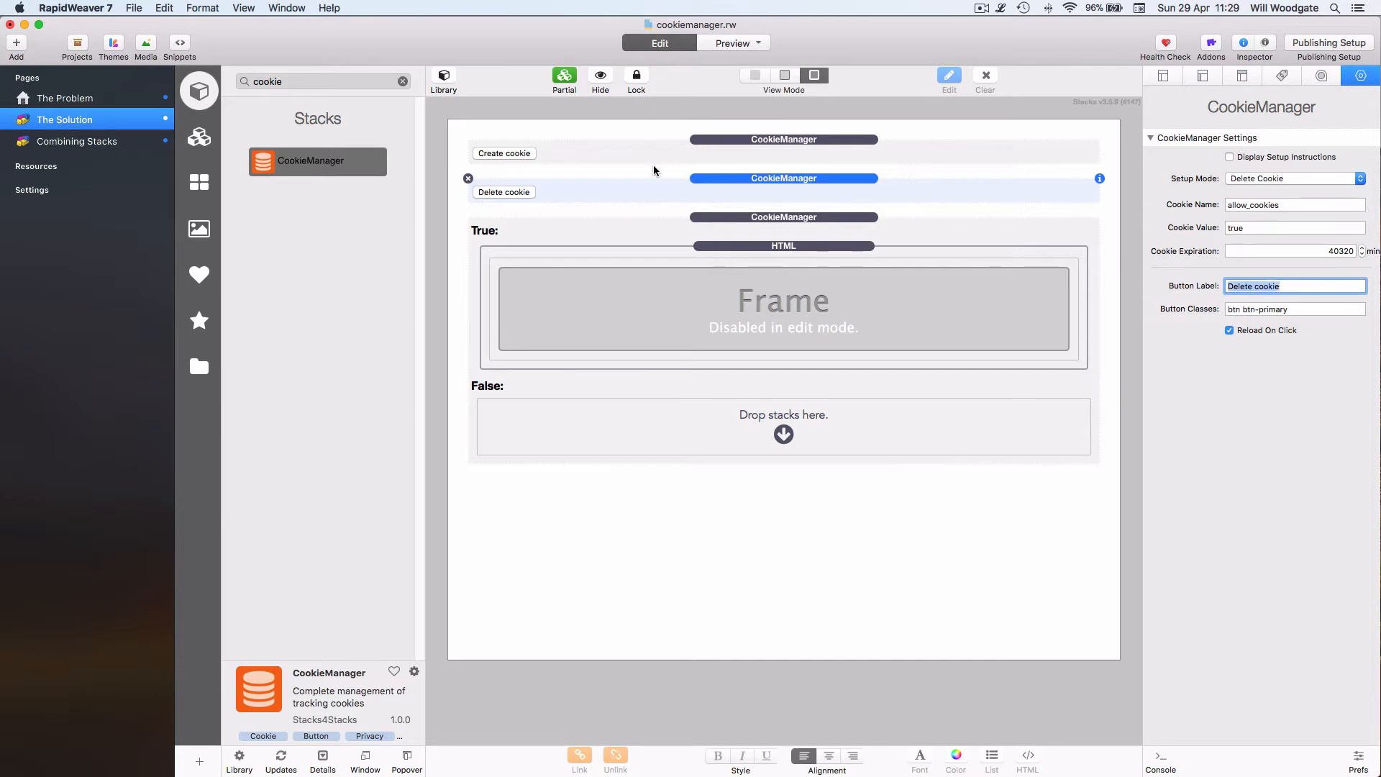
{"action": "left_click", "coordinate": [732, 42]}
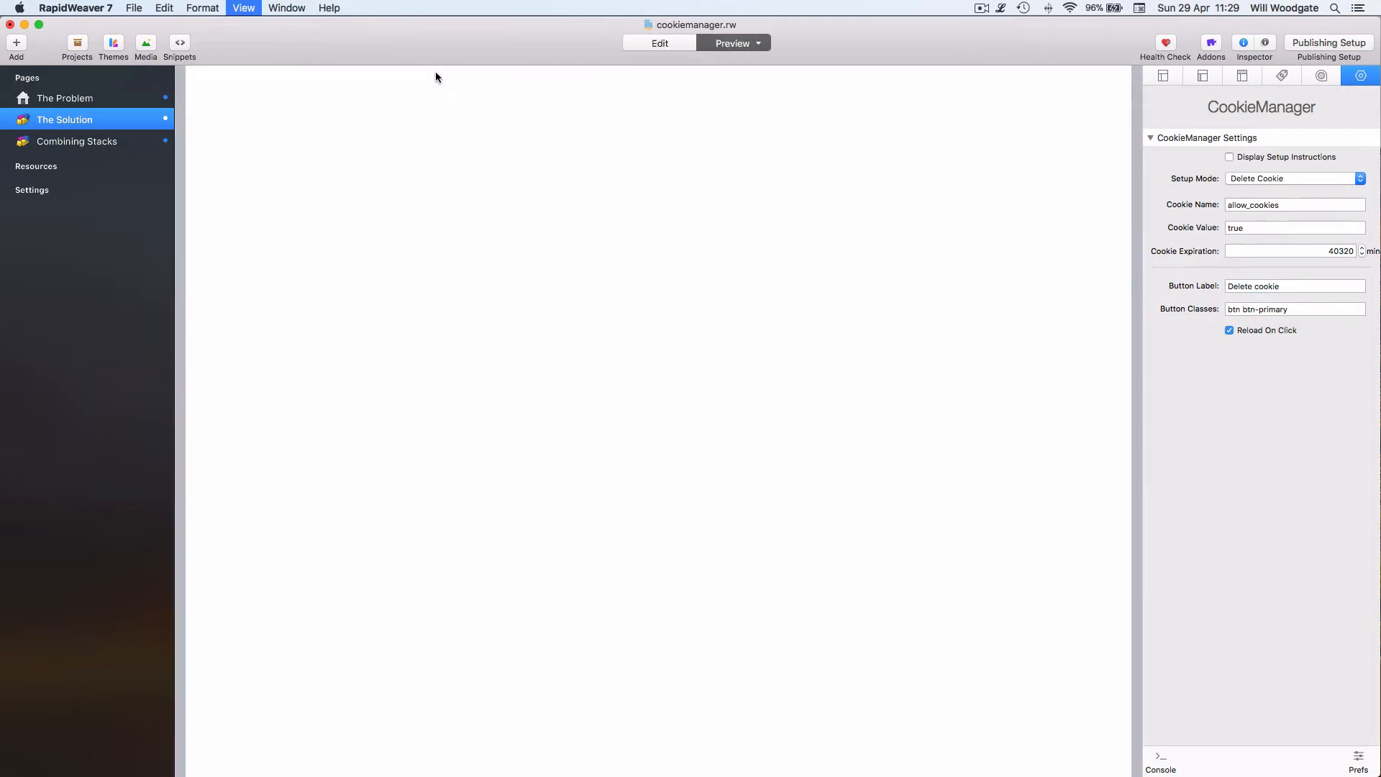
Create the consent cookie to reveal the Lyme Regis video, then return to editing
{"action": "left_click", "coordinate": [732, 43]}
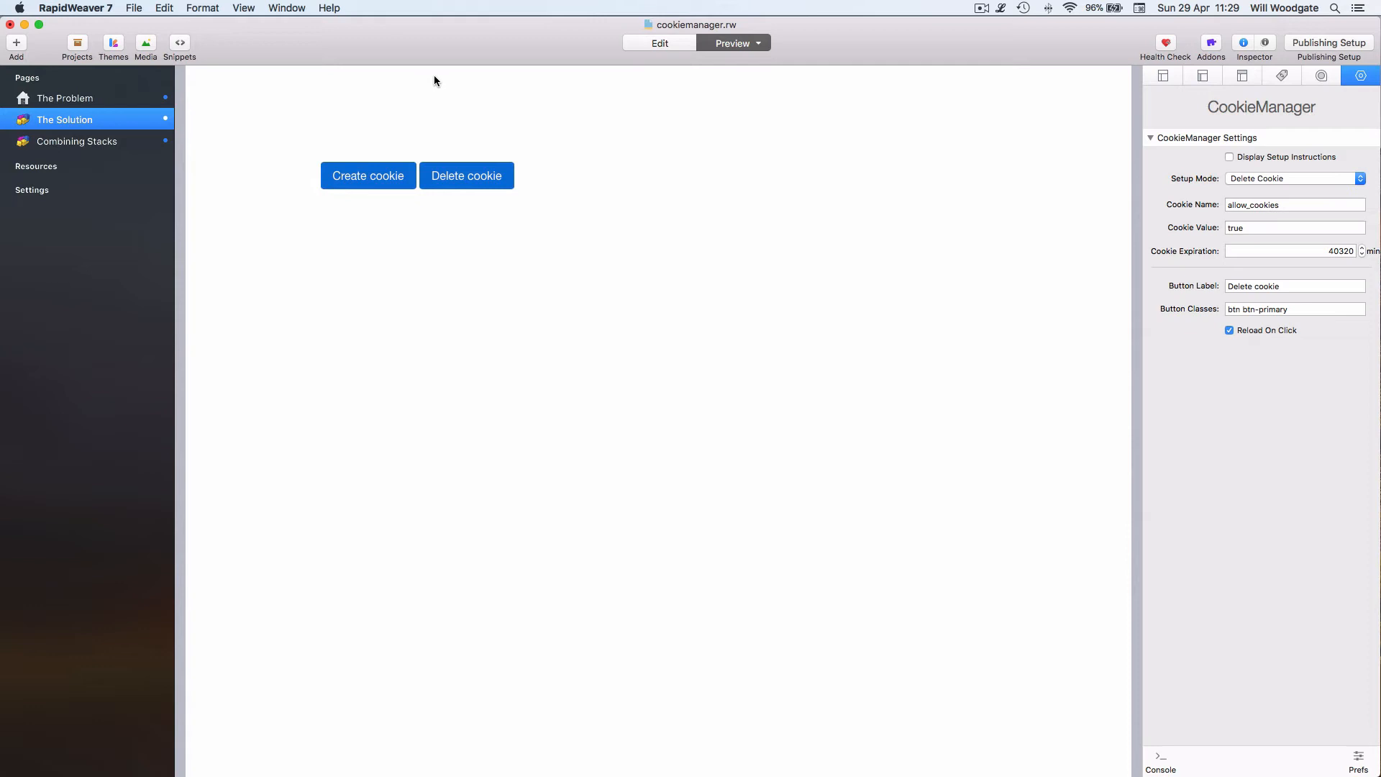
{"action": "left_click", "coordinate": [367, 176]}
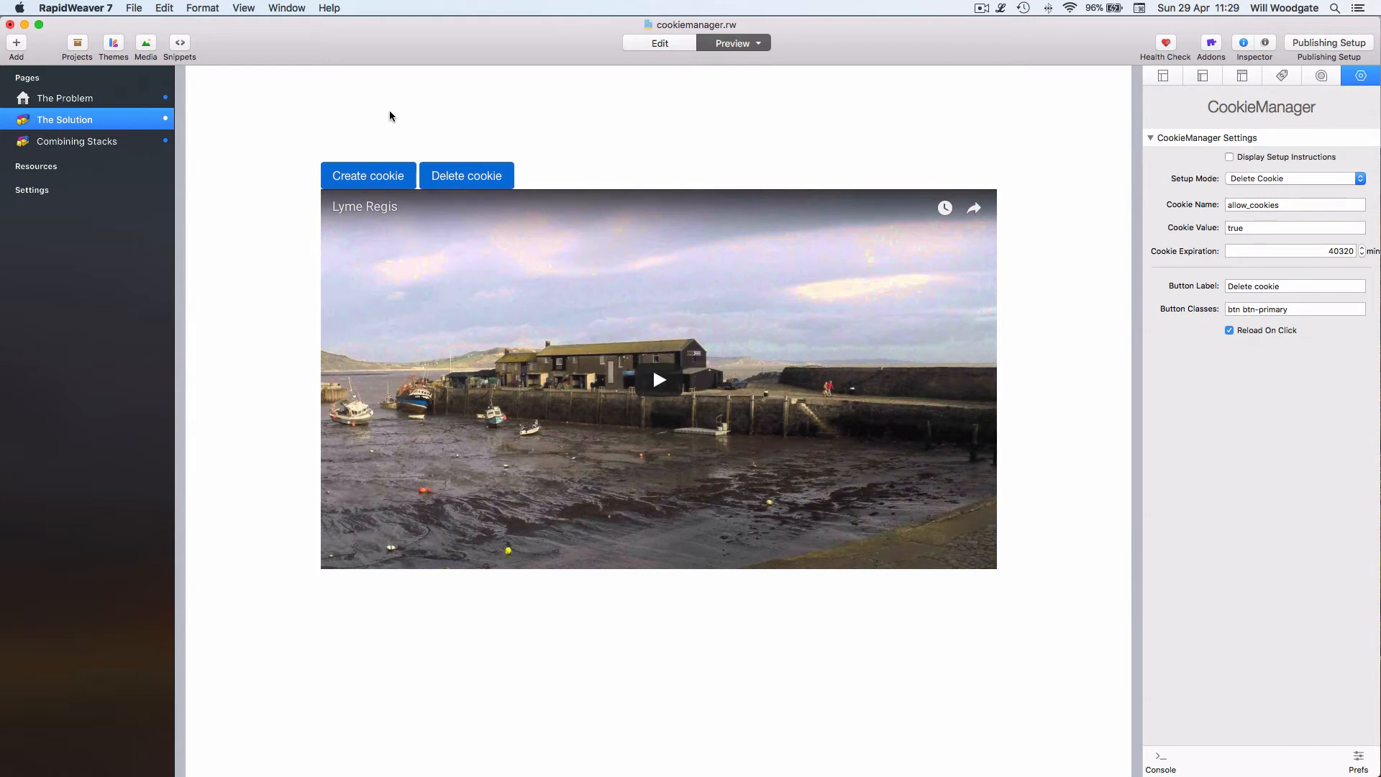
{"action": "mouse_move", "coordinate": [551, 292]}
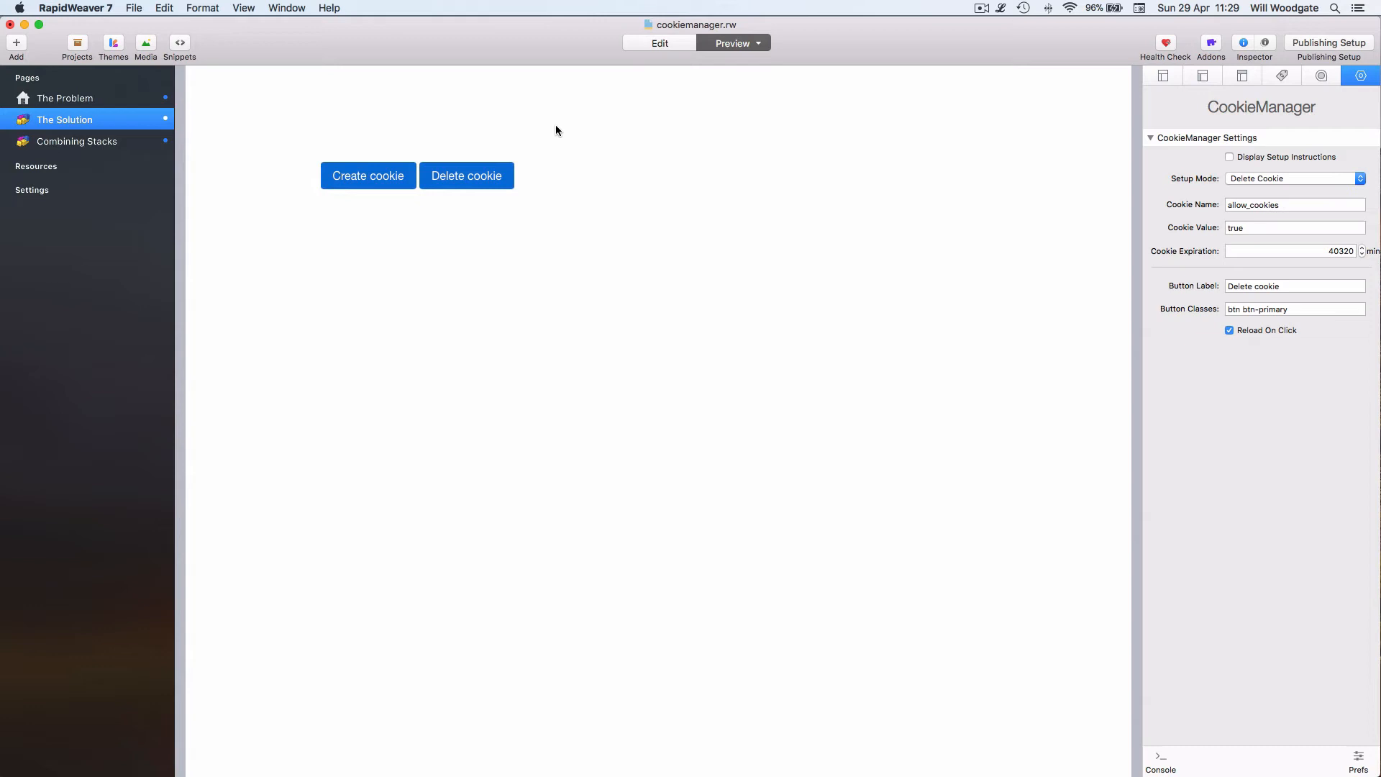
{"action": "left_click", "coordinate": [658, 43]}
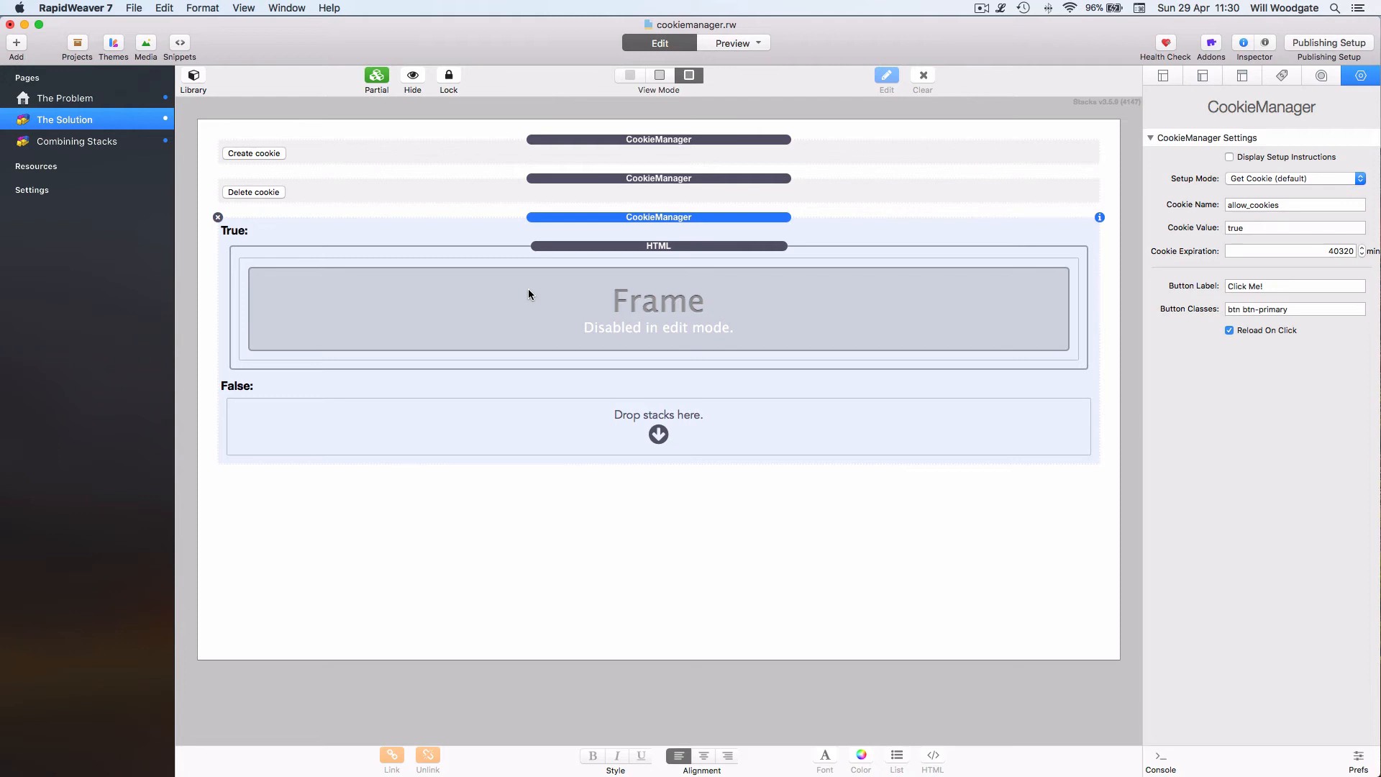
Preview the Combining Stacks page showing its cookie consent bar with Continue button
{"action": "left_click", "coordinate": [732, 42]}
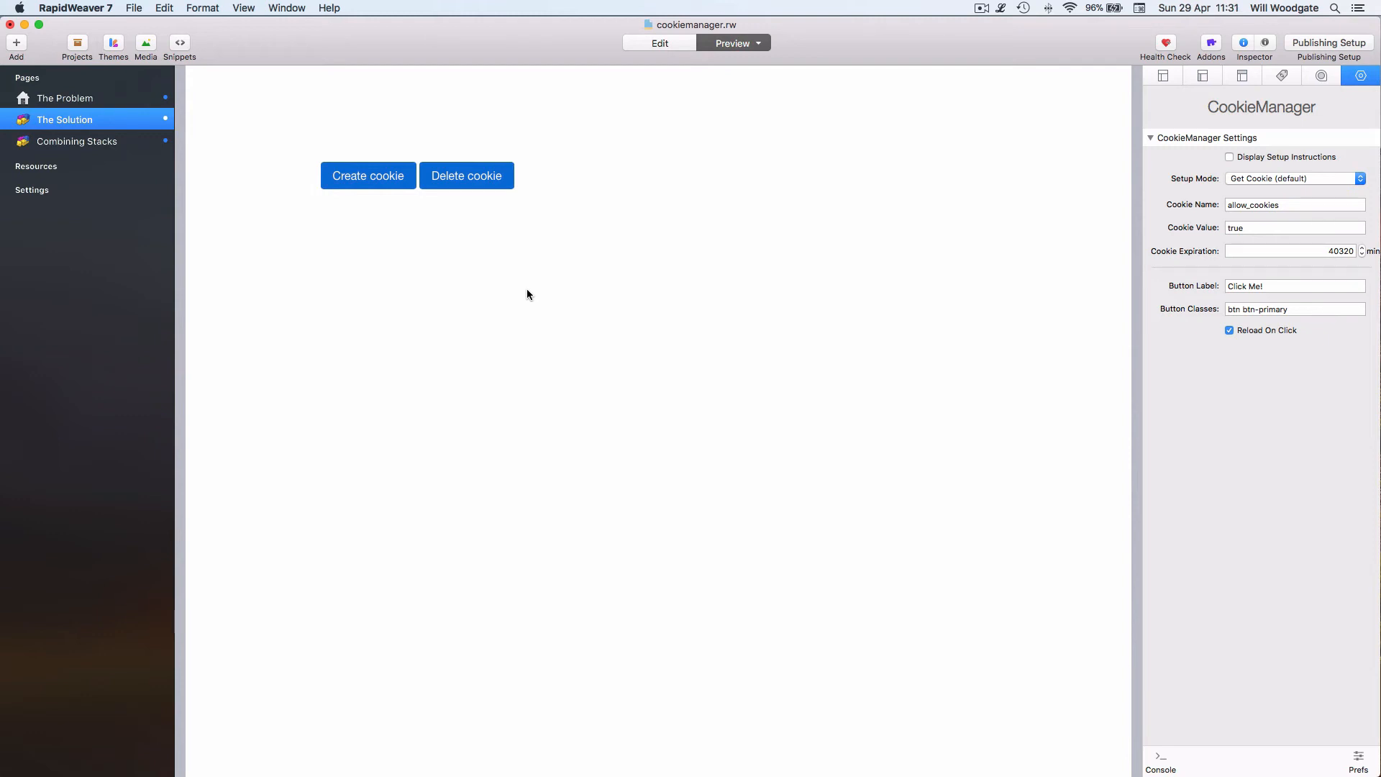
{"action": "mouse_move", "coordinate": [76, 146]}
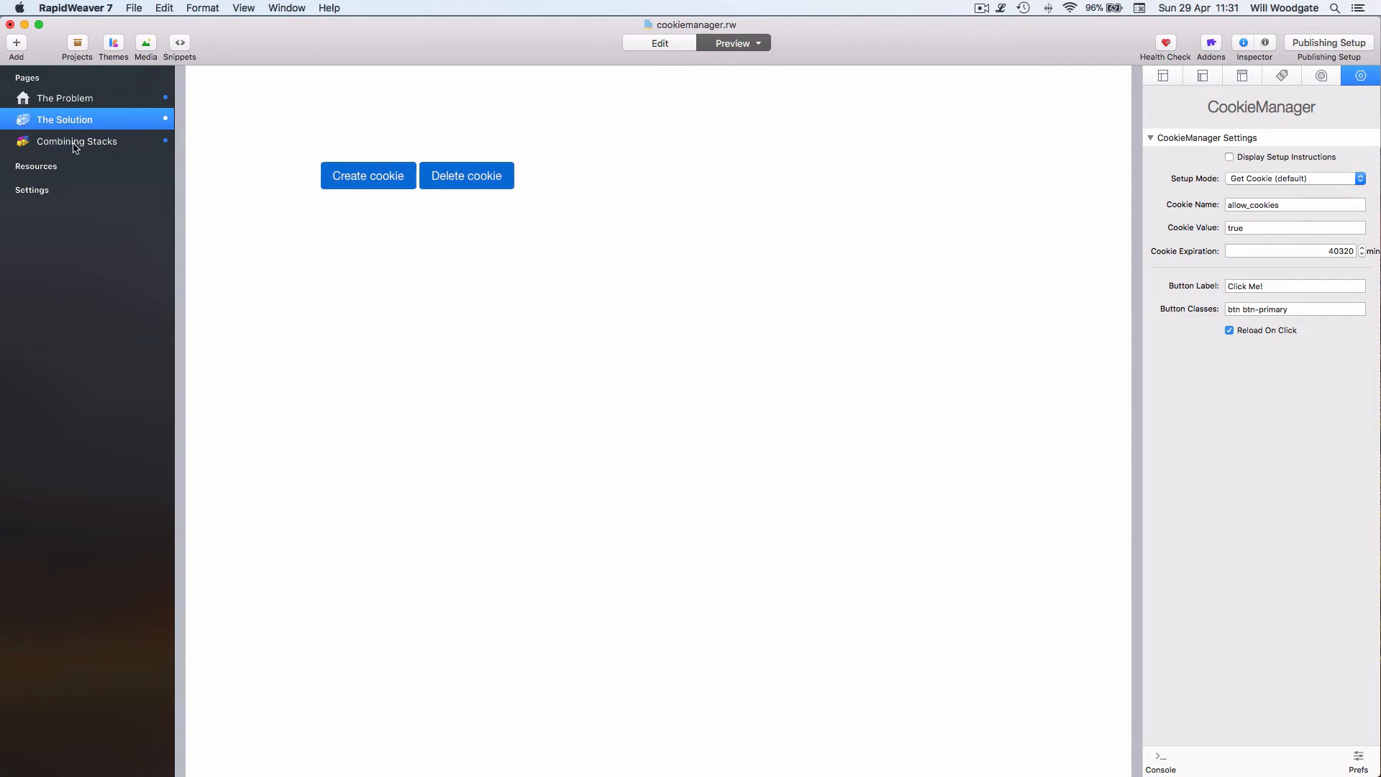
{"action": "left_click", "coordinate": [76, 141]}
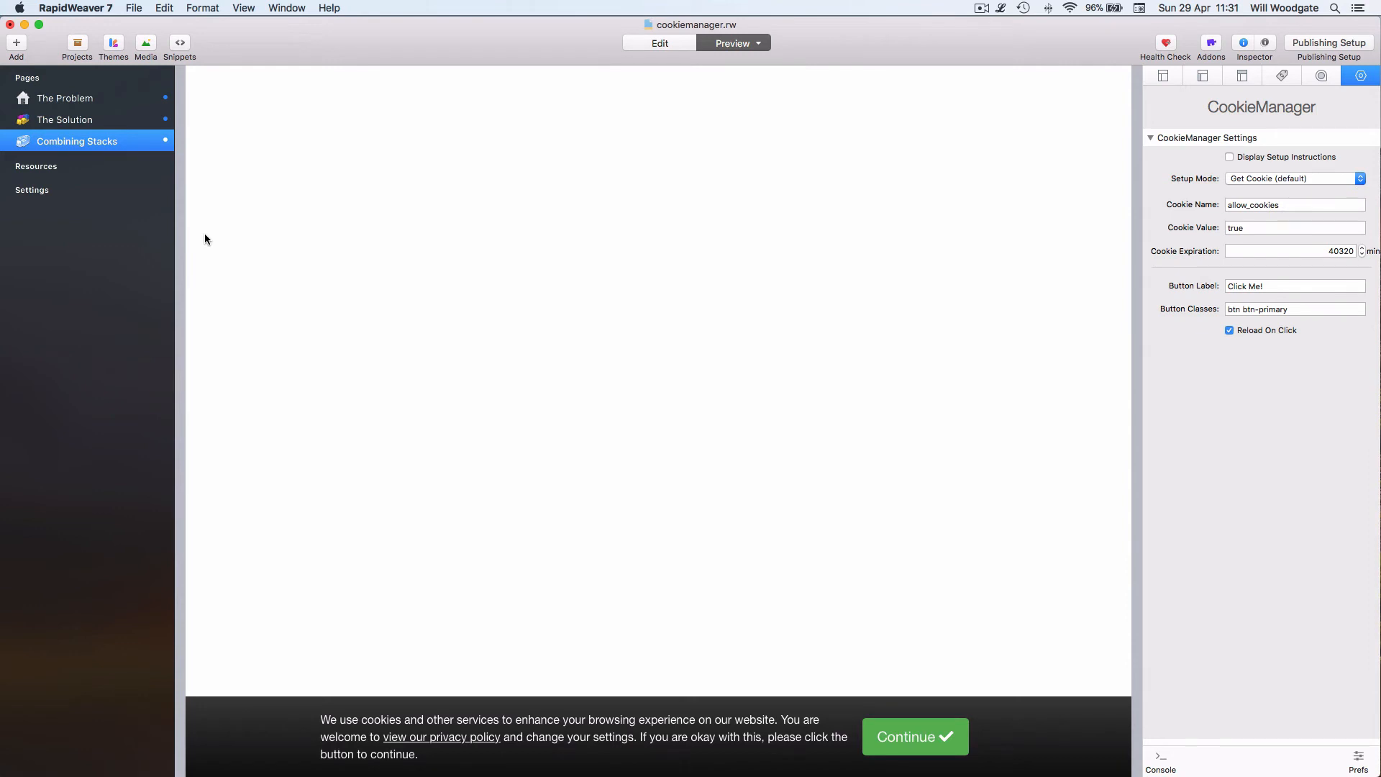
Inspect the Gateway banner's message text and its Cookie Tracking settings (allow_cookies, true)
{"action": "left_click", "coordinate": [659, 42]}
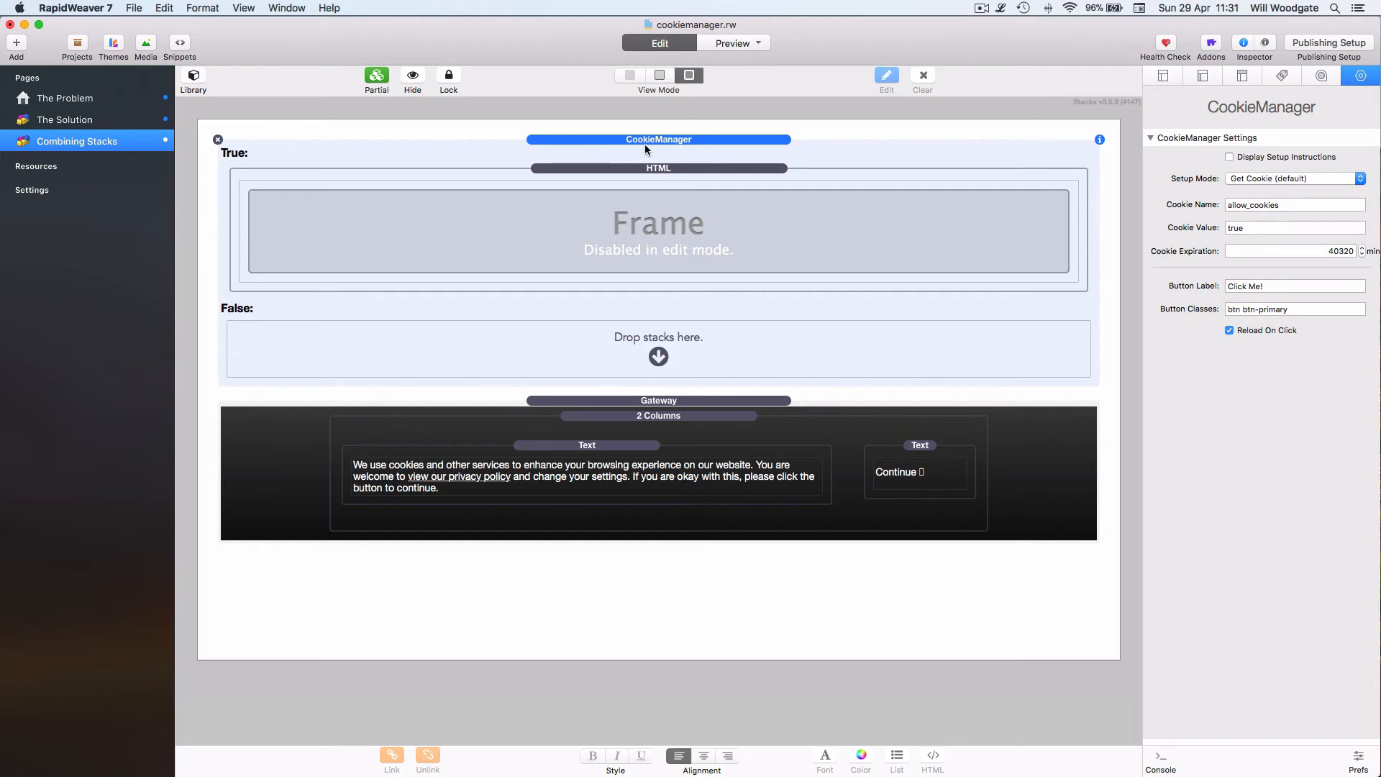
{"action": "left_click", "coordinate": [658, 168]}
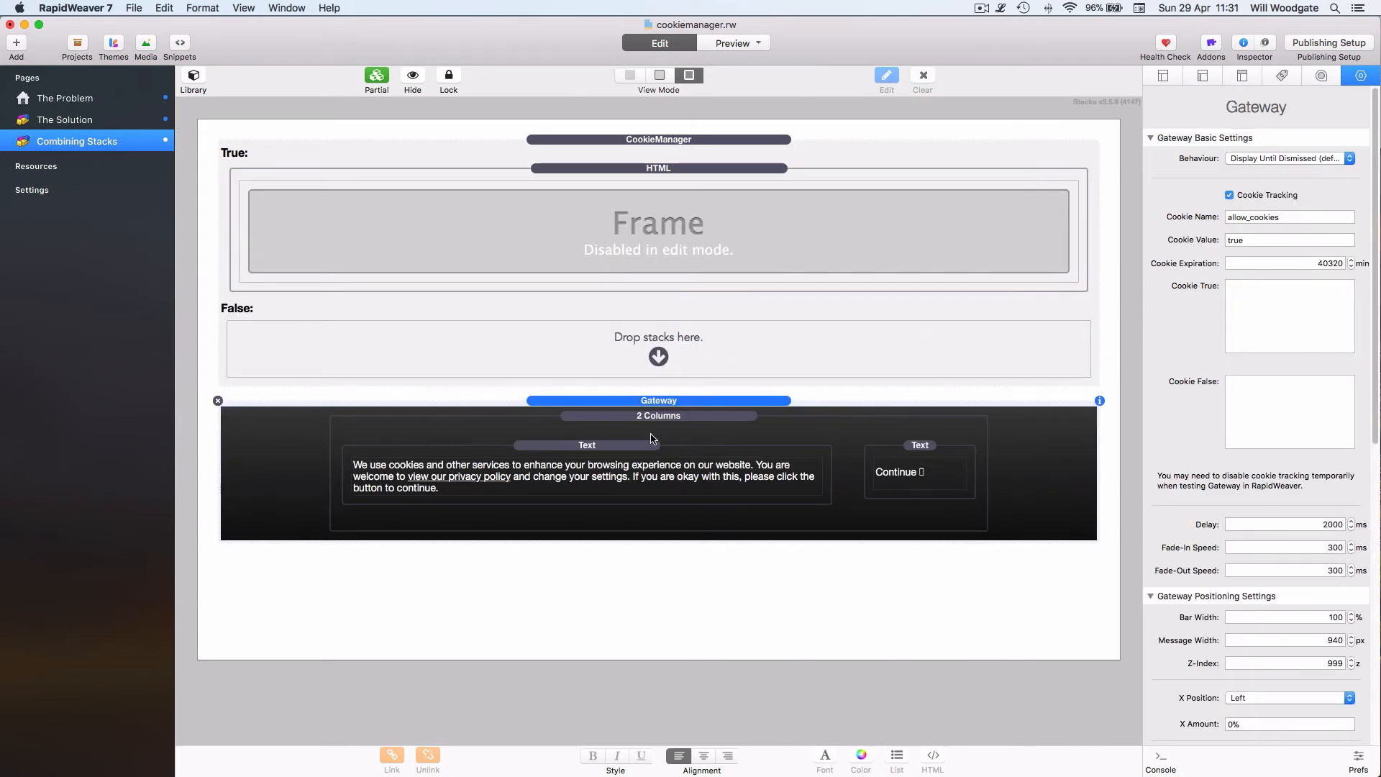
{"action": "left_click", "coordinate": [587, 473]}
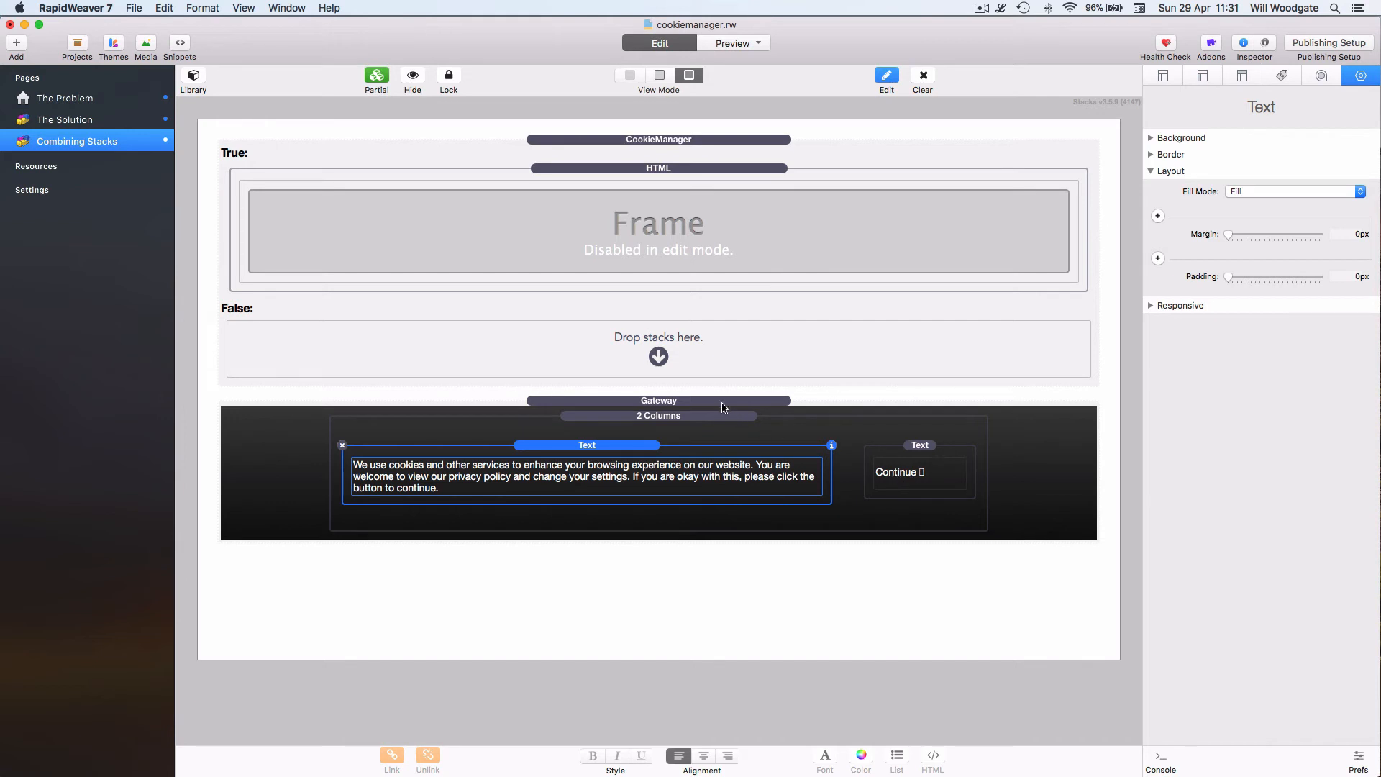
{"action": "left_click", "coordinate": [657, 400]}
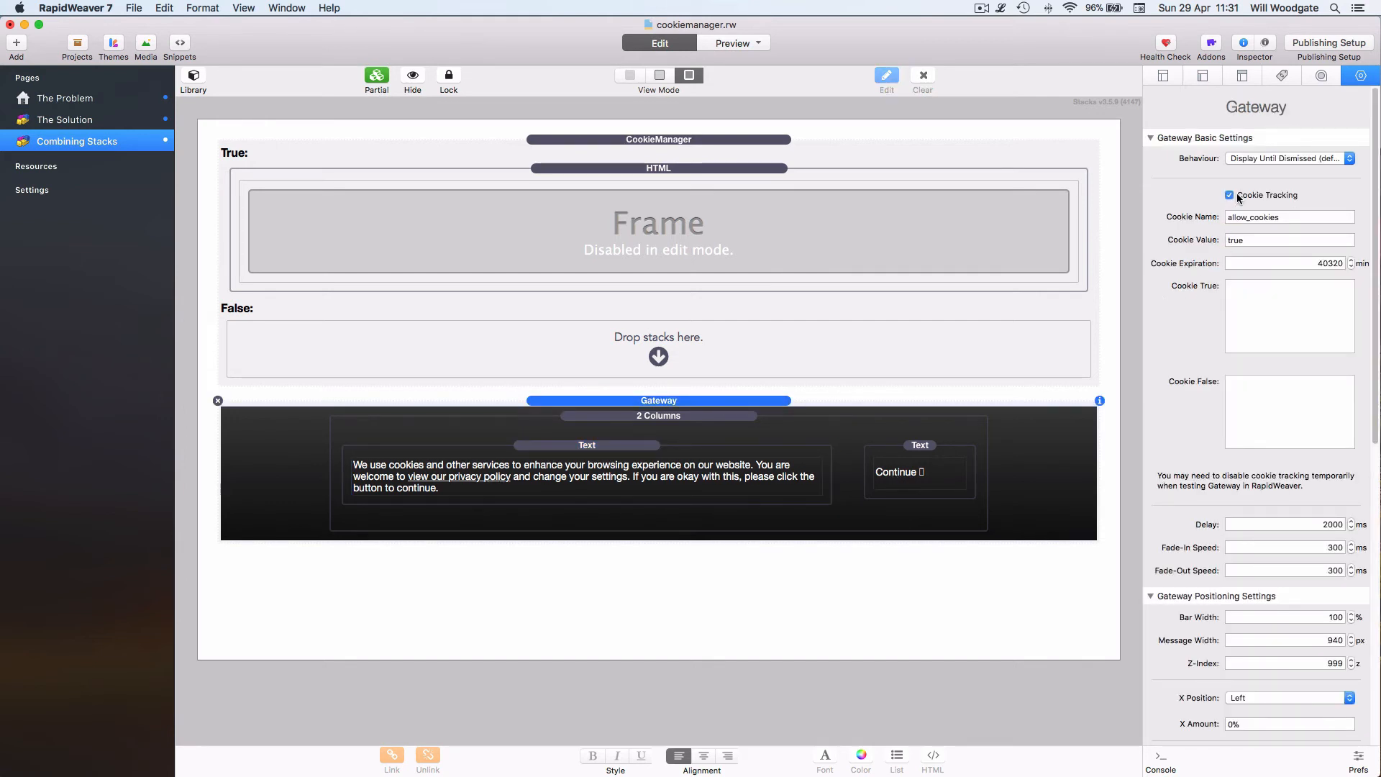
{"action": "mouse_move", "coordinate": [1230, 194]}
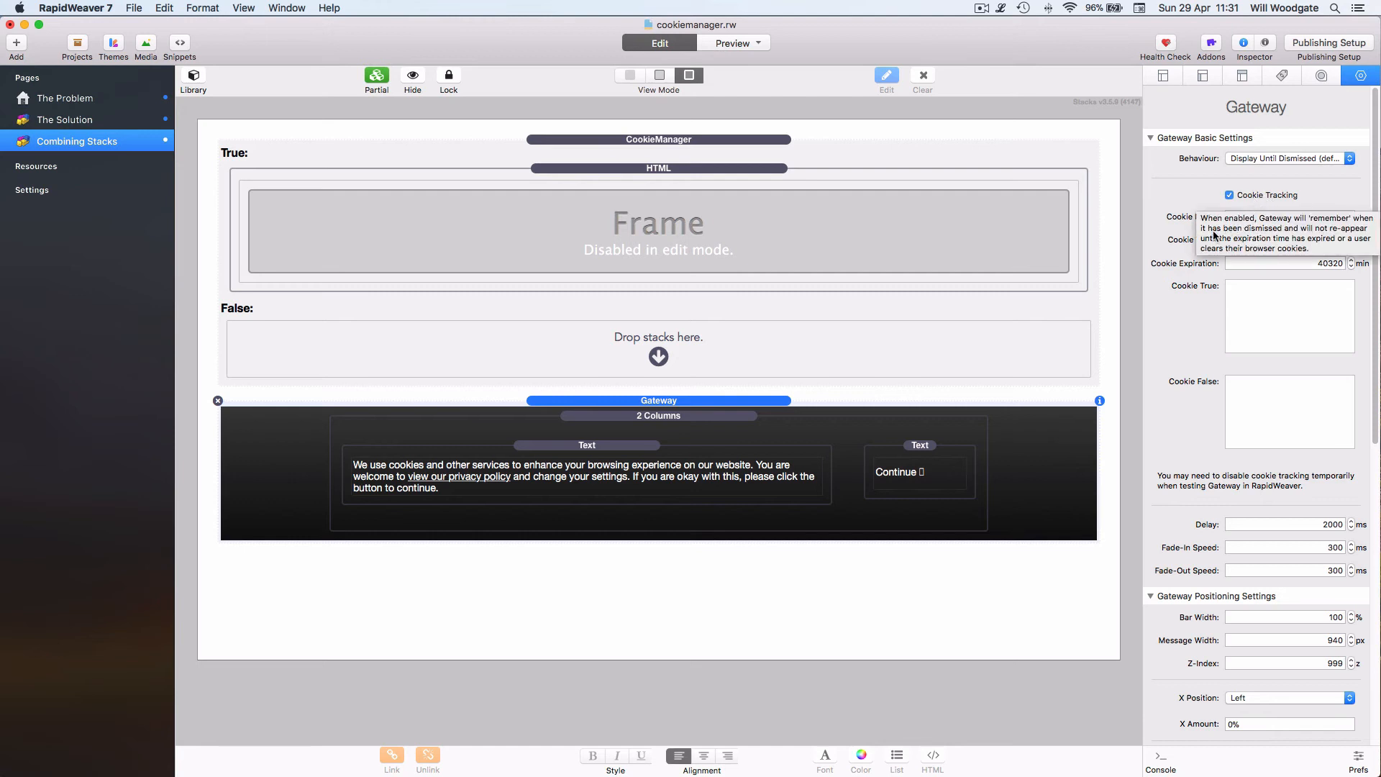
{"action": "mouse_move", "coordinate": [1134, 242]}
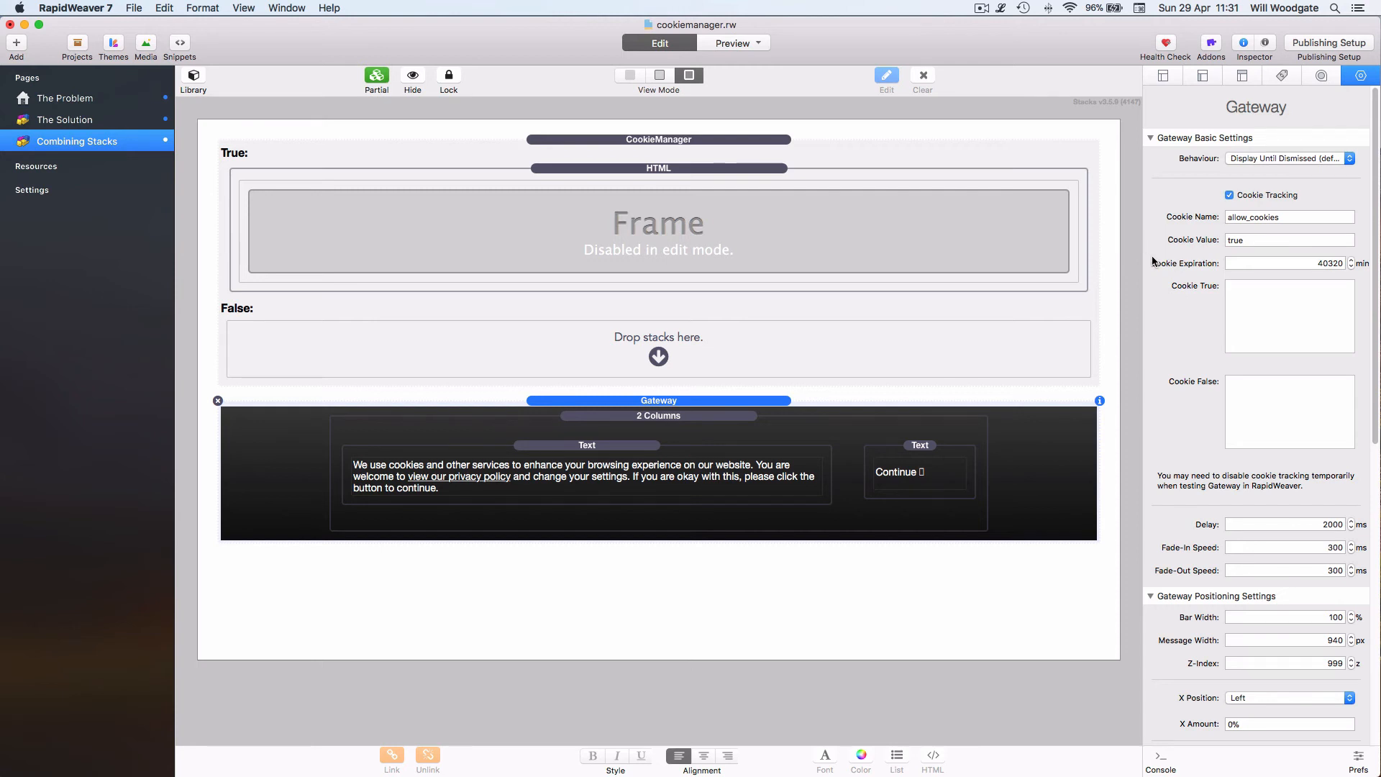
{"action": "scroll", "scroll_direction": "down", "scroll_amount": 3}
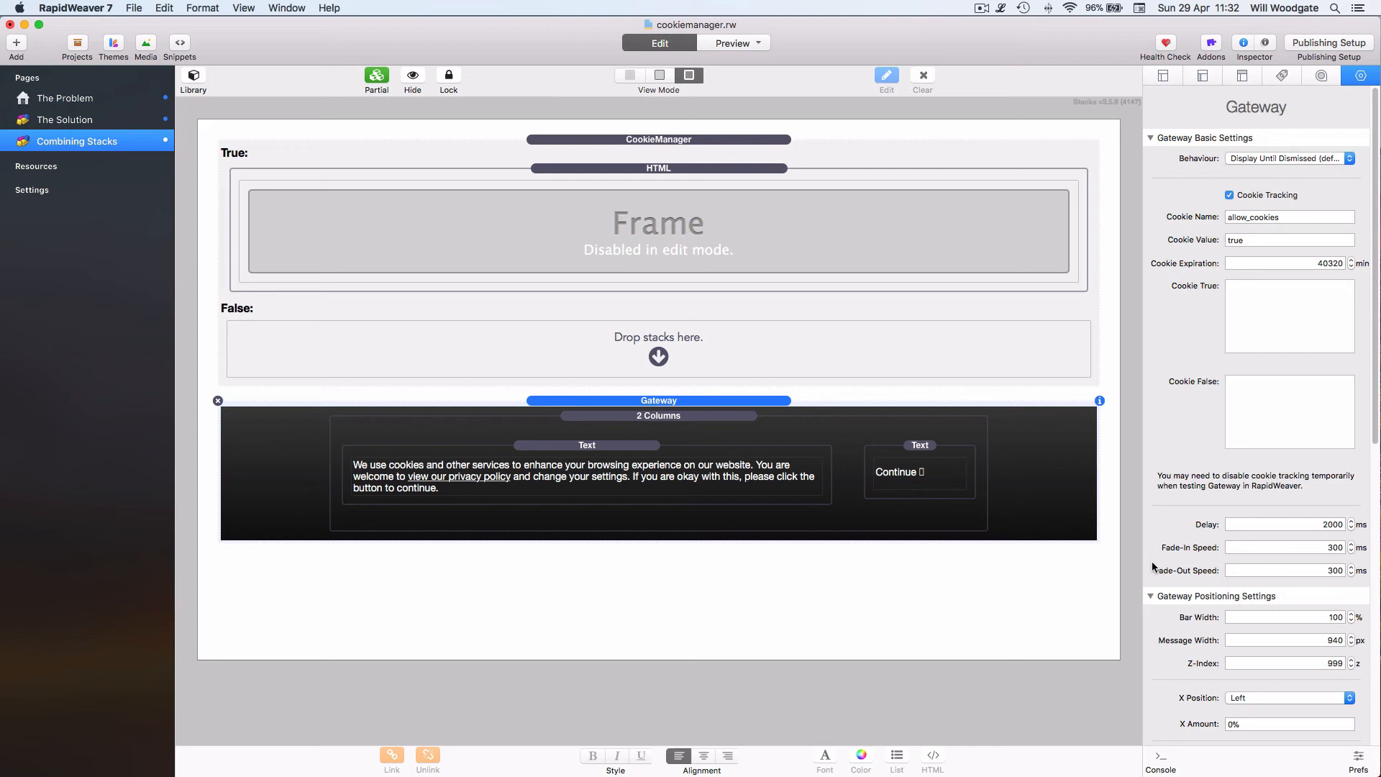
{"action": "mouse_move", "coordinate": [1153, 566]}
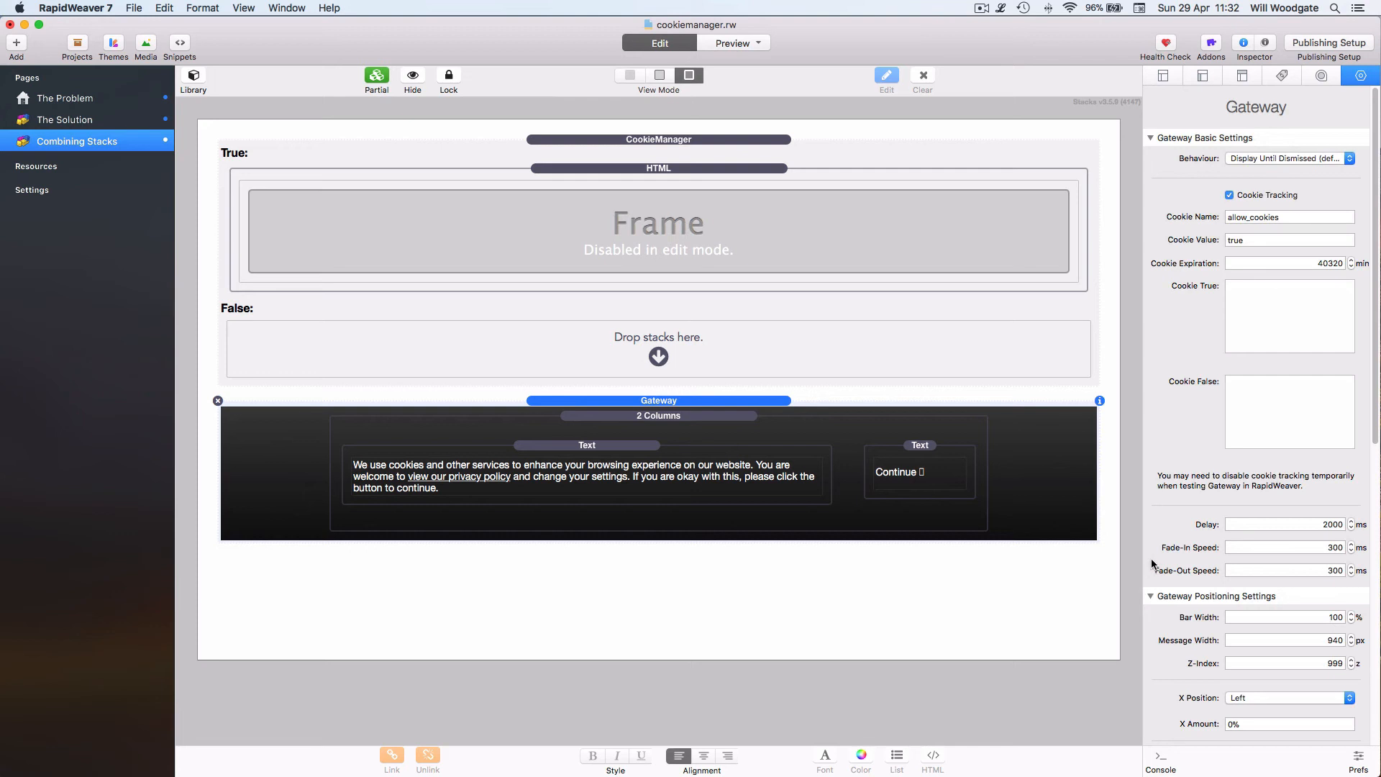
Preview the Combining Stacks page with the cookie consent bar and Continue button
{"action": "left_click", "coordinate": [732, 41]}
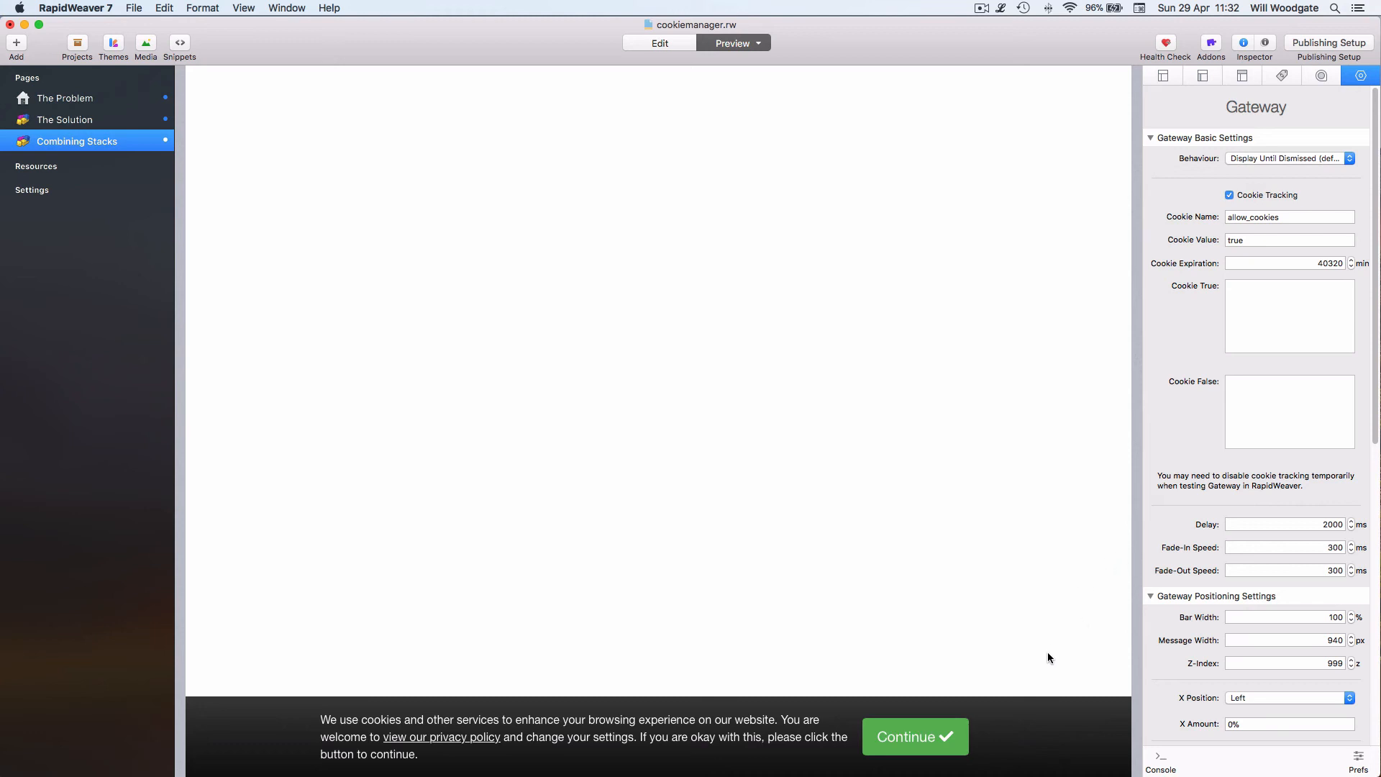
{"action": "mouse_move", "coordinate": [1038, 724]}
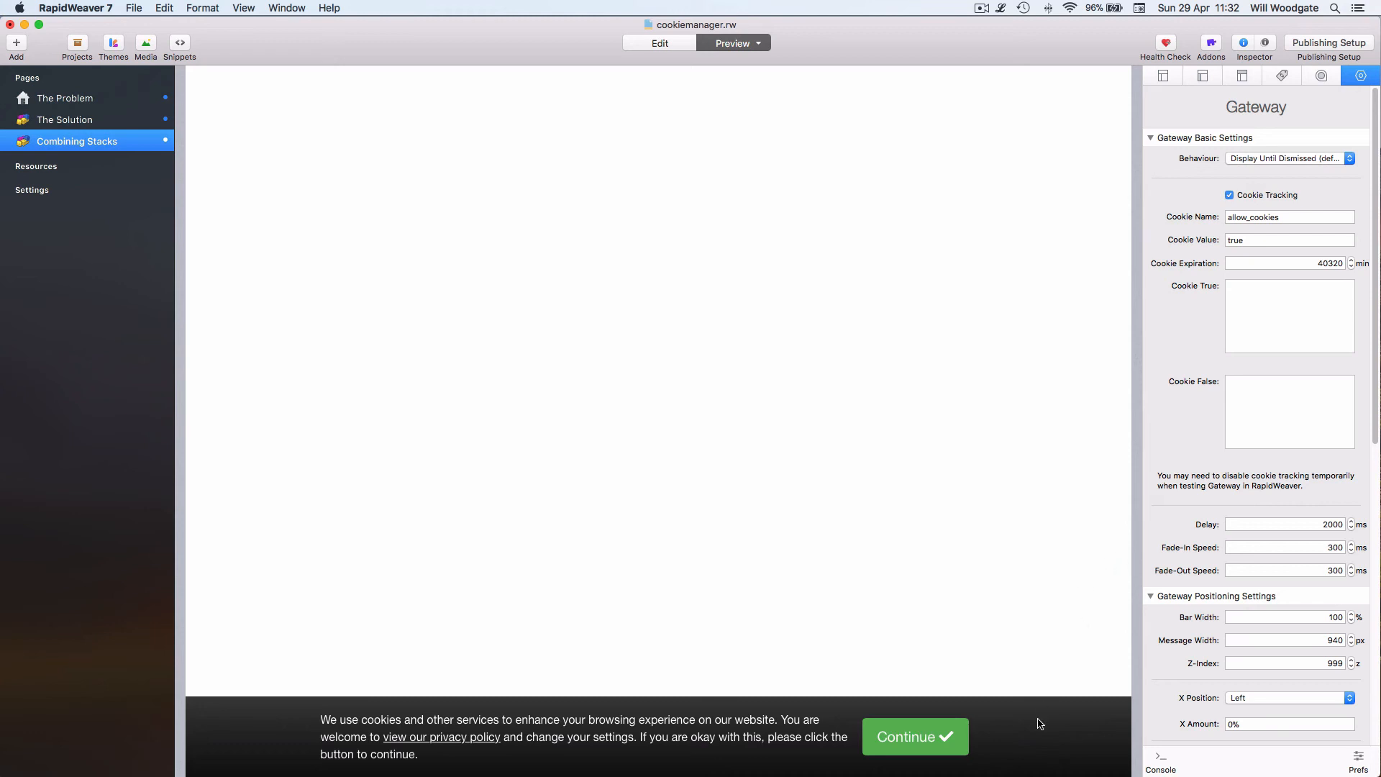